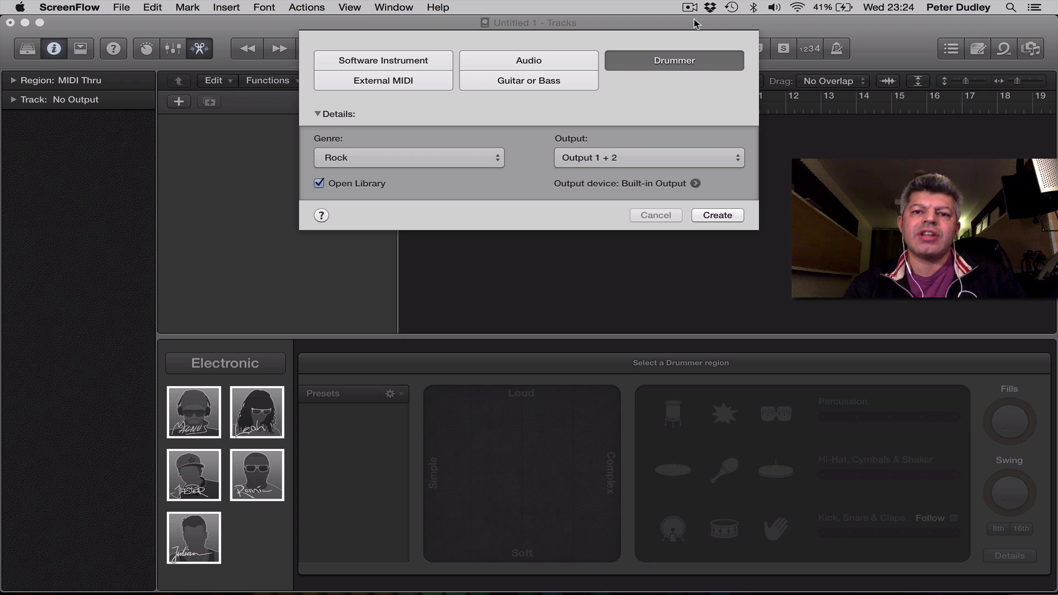
Change the new Drummer track's genre from Rock to Alternative
{"action": "left_click", "coordinate": [408, 157]}
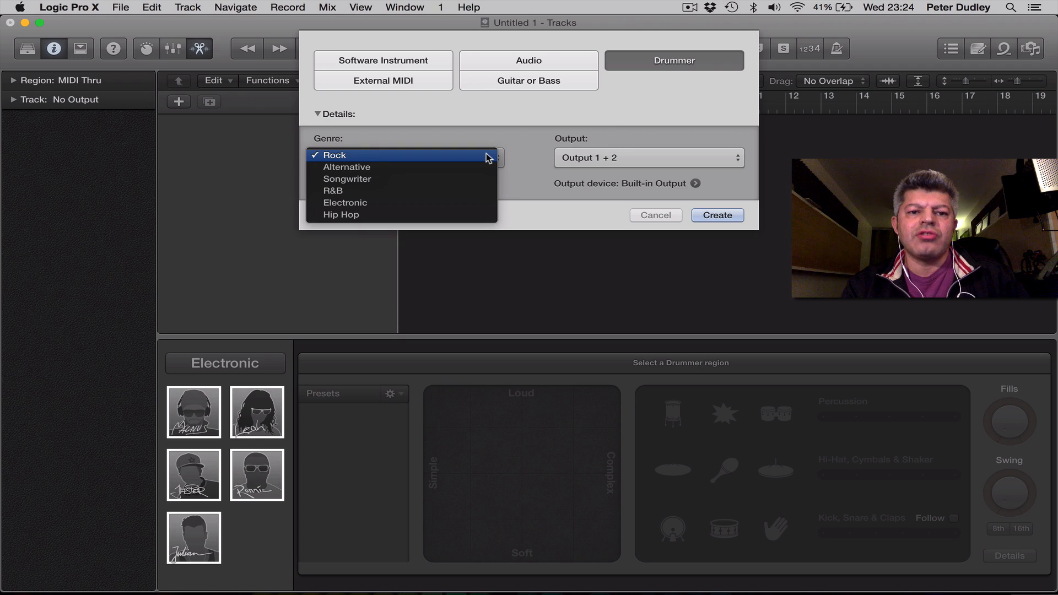
{"action": "left_click", "coordinate": [334, 154]}
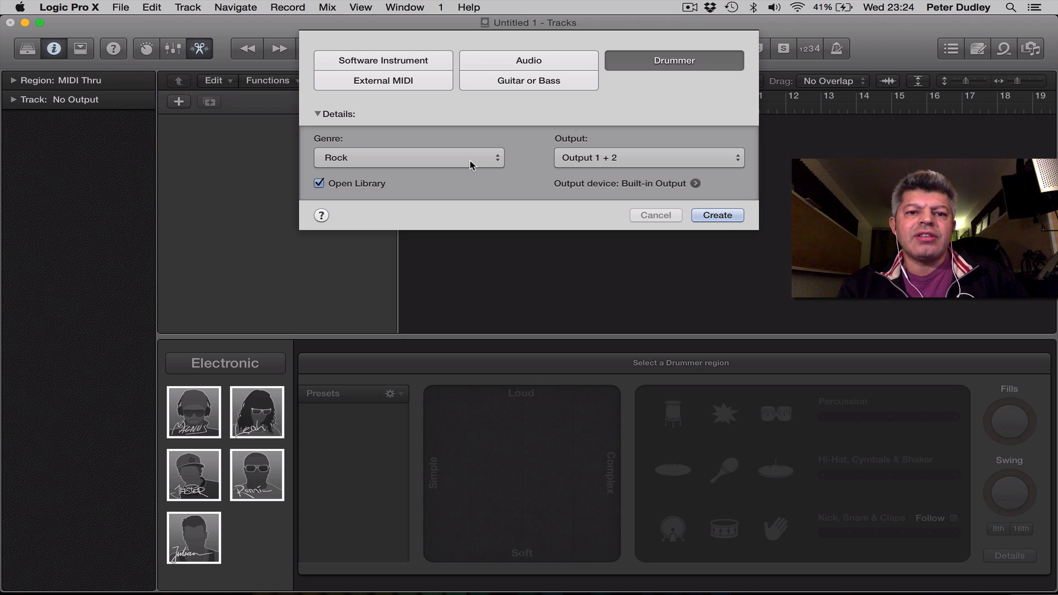
{"action": "left_click", "coordinate": [408, 158]}
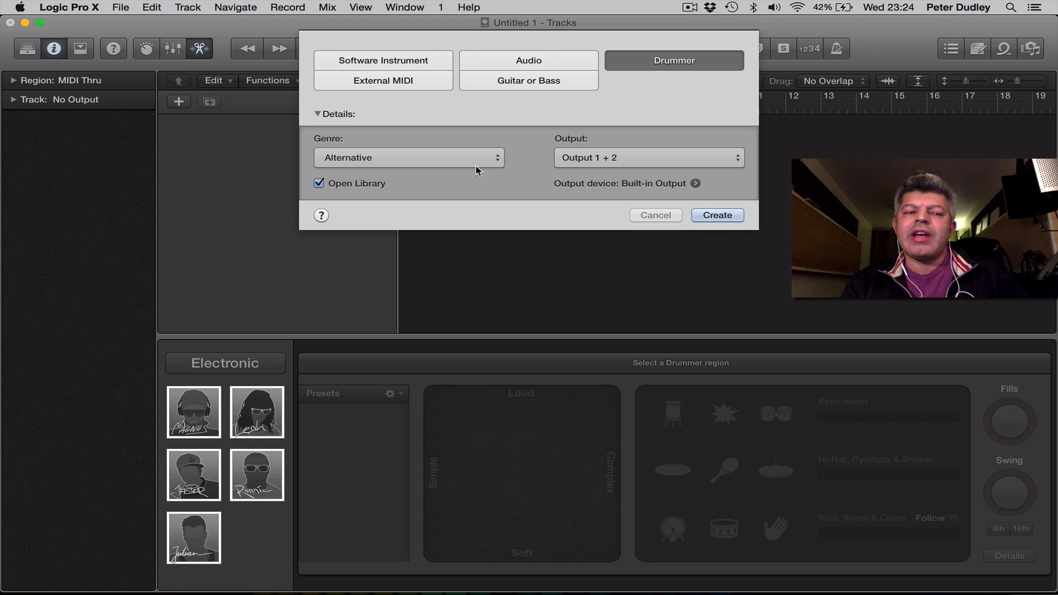
{"action": "left_click", "coordinate": [69, 7]}
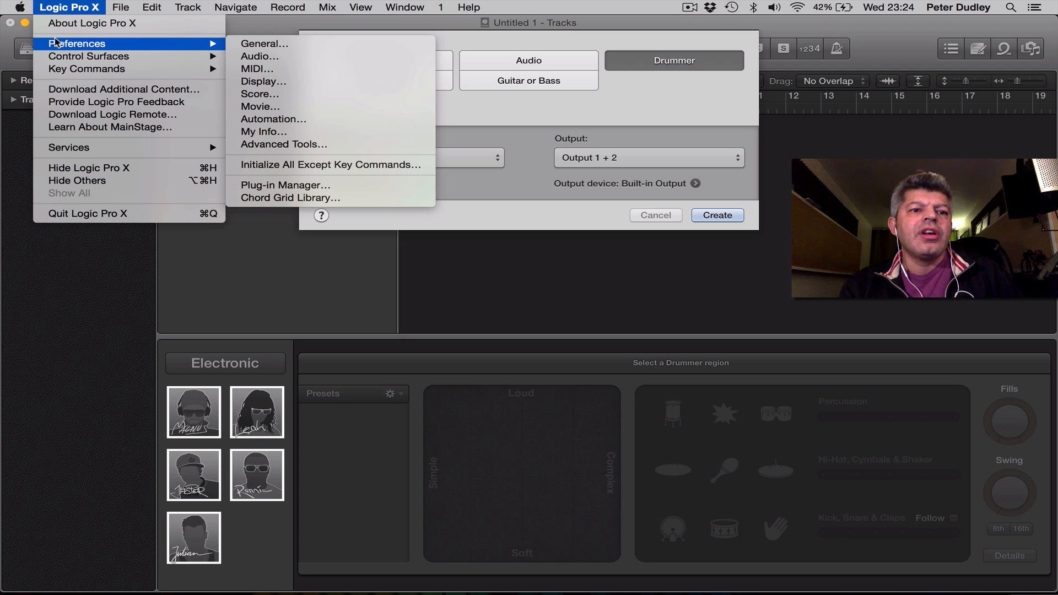
{"action": "mouse_move", "coordinate": [123, 89]}
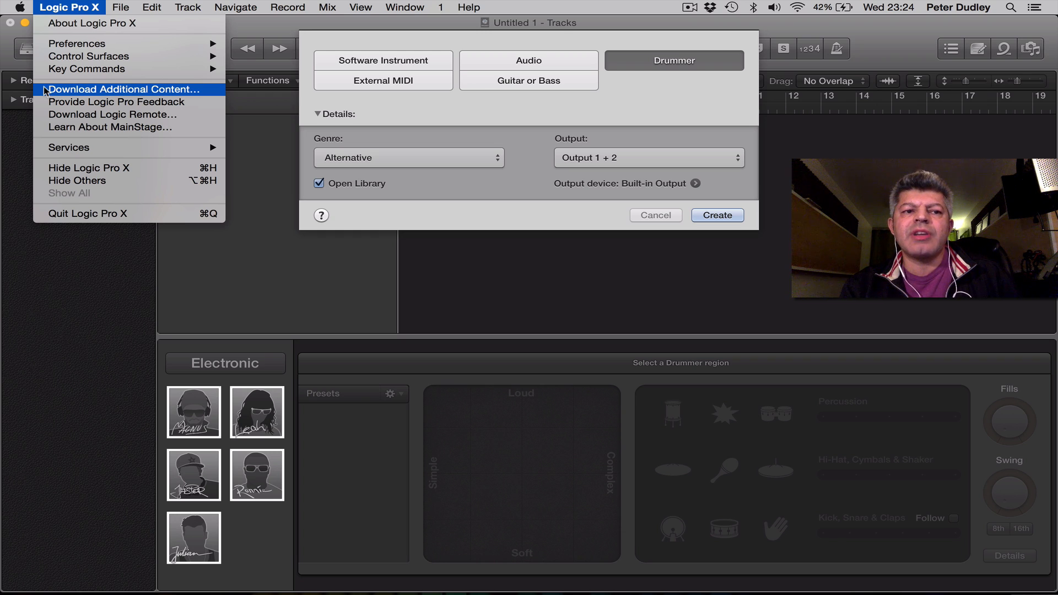
{"action": "left_click", "coordinate": [124, 88]}
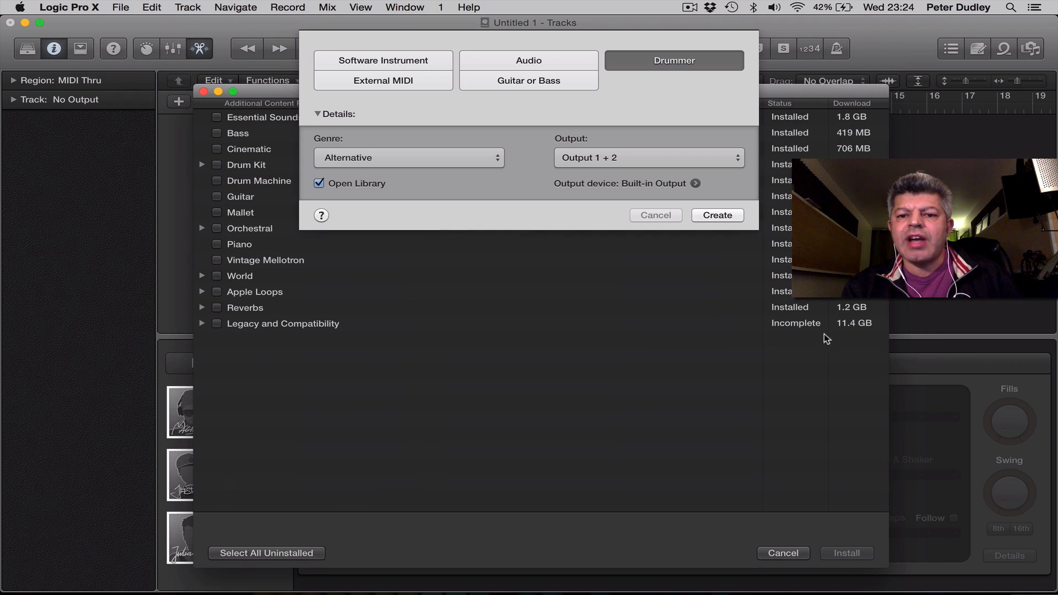
{"action": "mouse_move", "coordinate": [545, 345]}
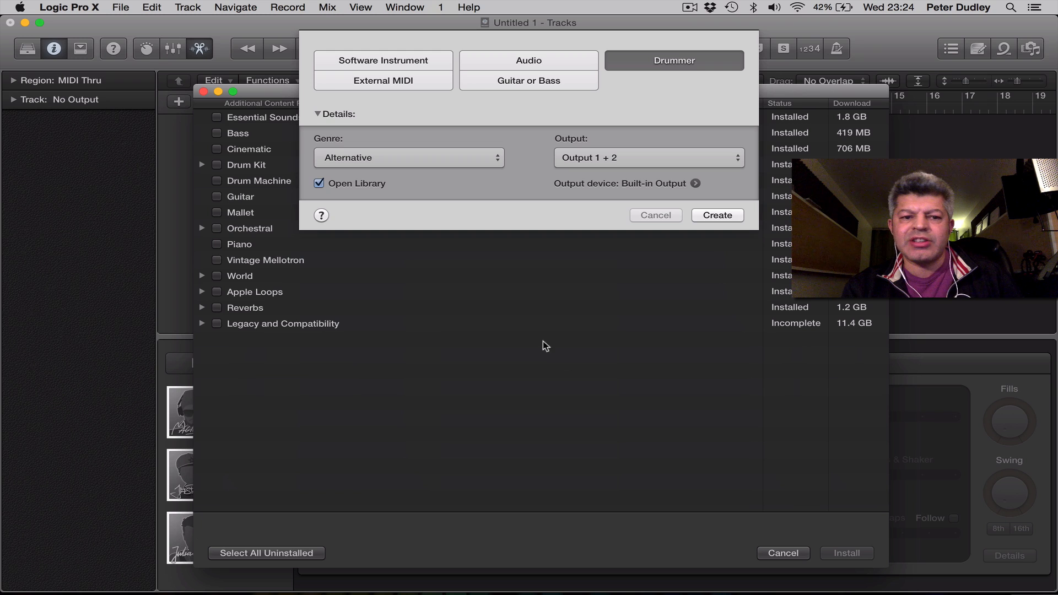
{"action": "mouse_move", "coordinate": [305, 367]}
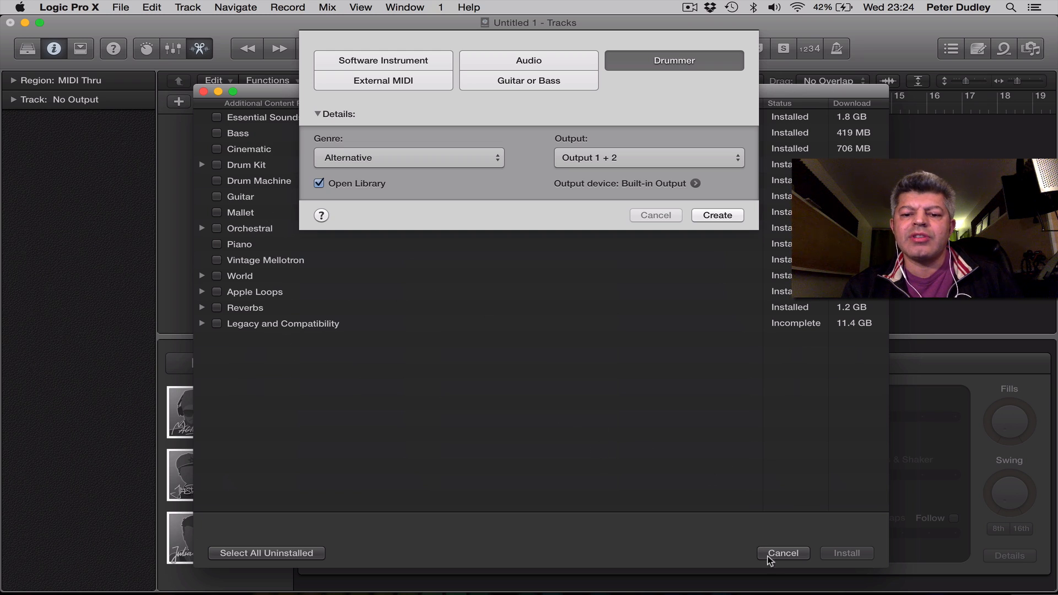
{"action": "left_click", "coordinate": [783, 553]}
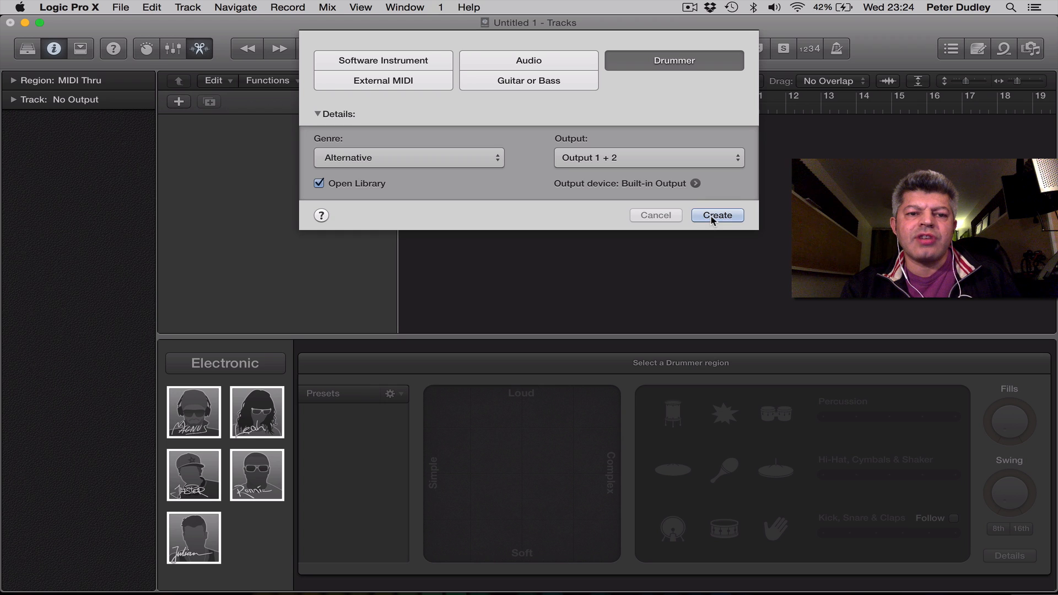
Create the Alternative Drummer track, compare Moya and Duncan, and open Moya's Neon Drum Machine Designer
{"action": "left_click", "coordinate": [717, 214]}
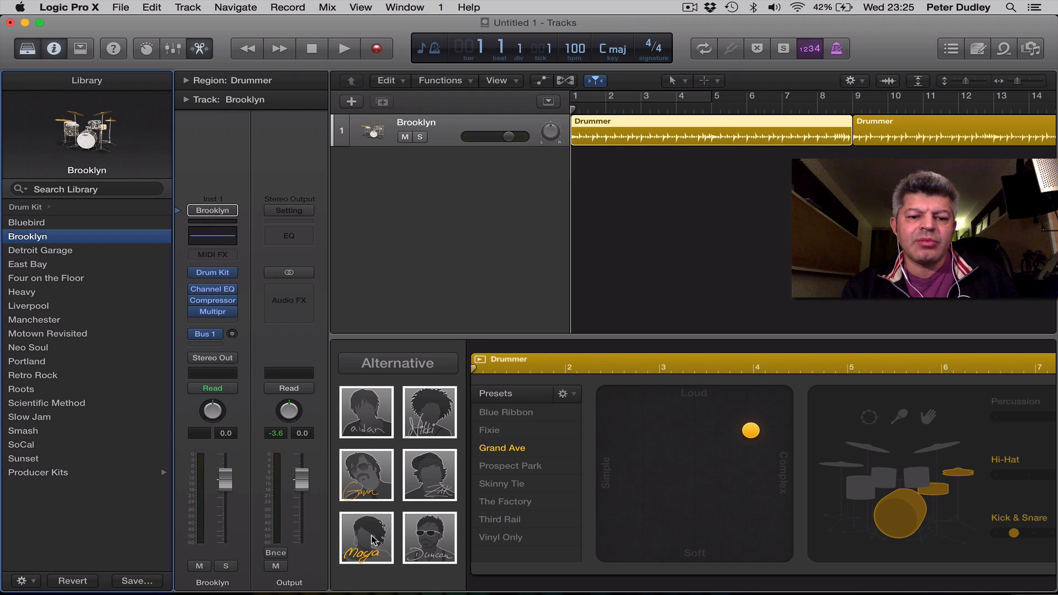
{"action": "left_click", "coordinate": [367, 537]}
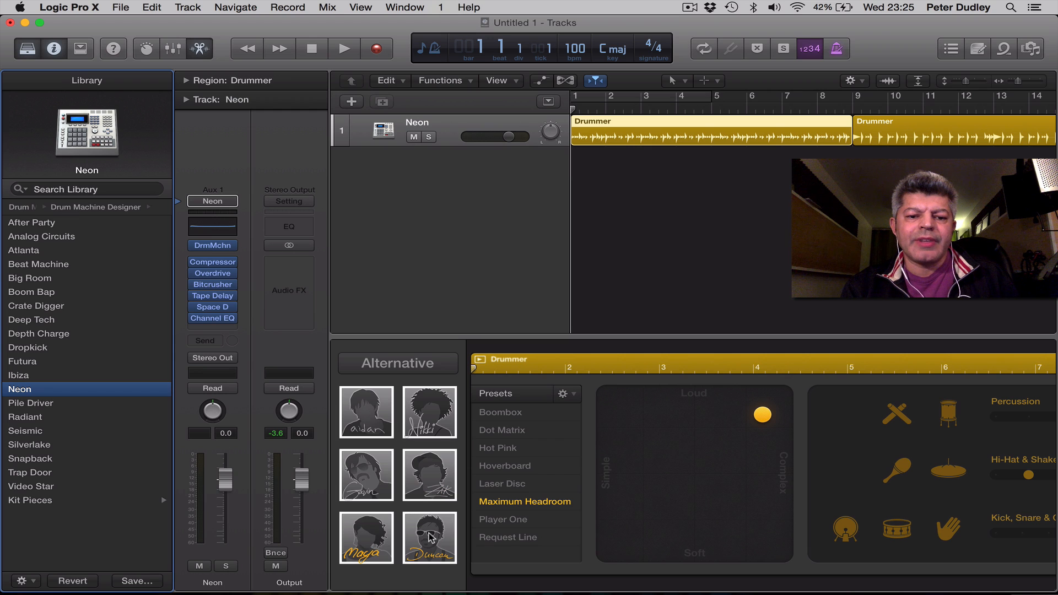
{"action": "left_click", "coordinate": [429, 538]}
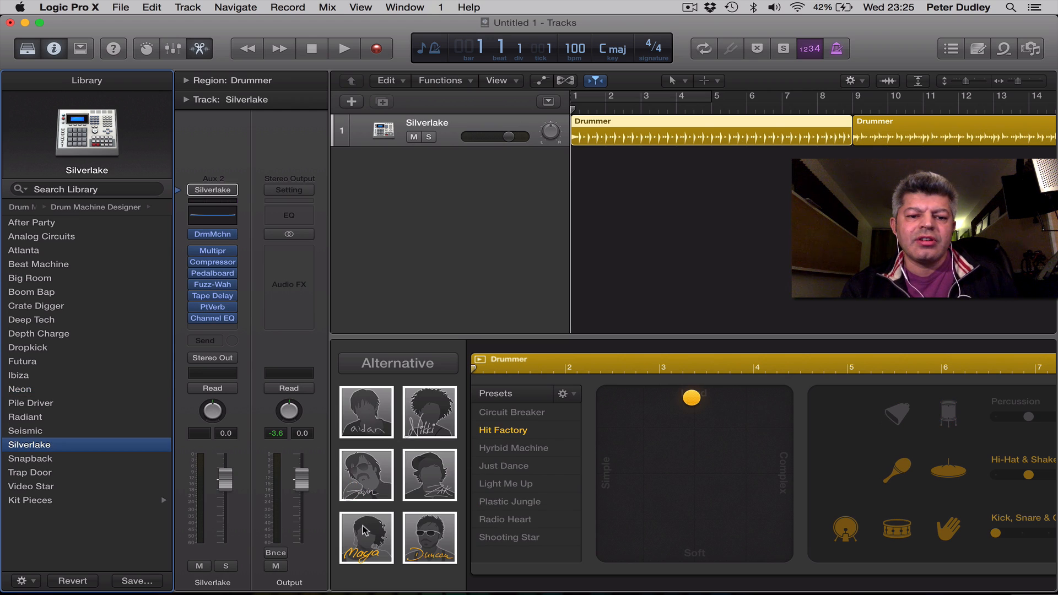
{"action": "left_click", "coordinate": [19, 388]}
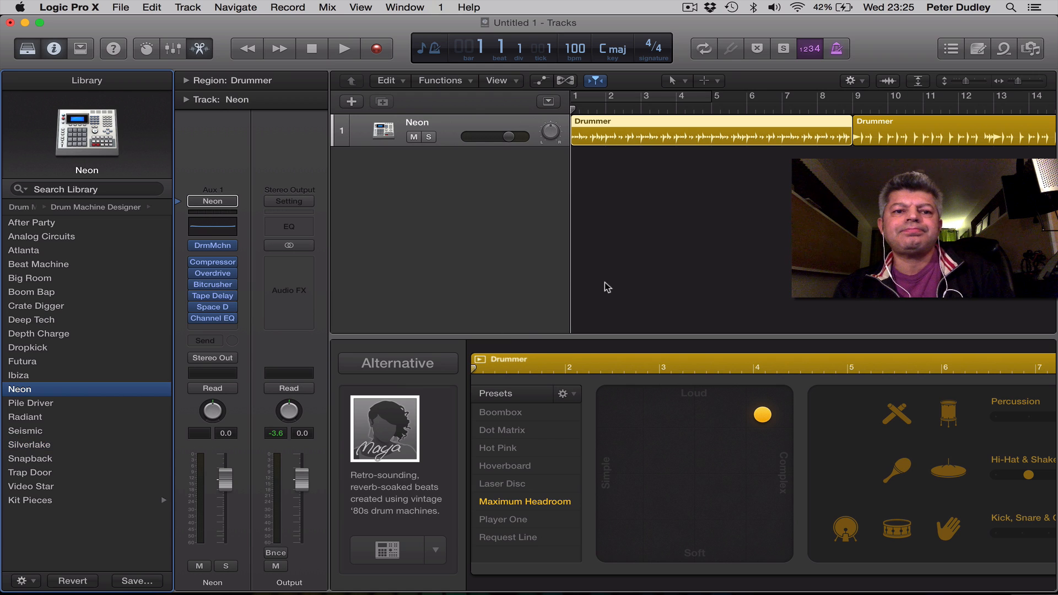
{"action": "left_click", "coordinate": [345, 48]}
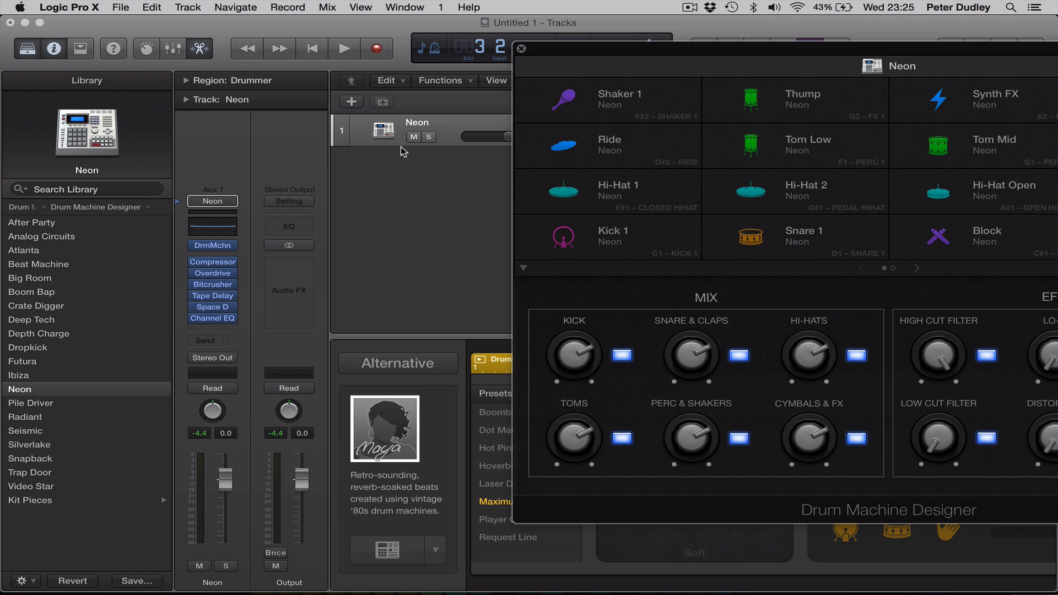
{"action": "mouse_move", "coordinate": [279, 164]}
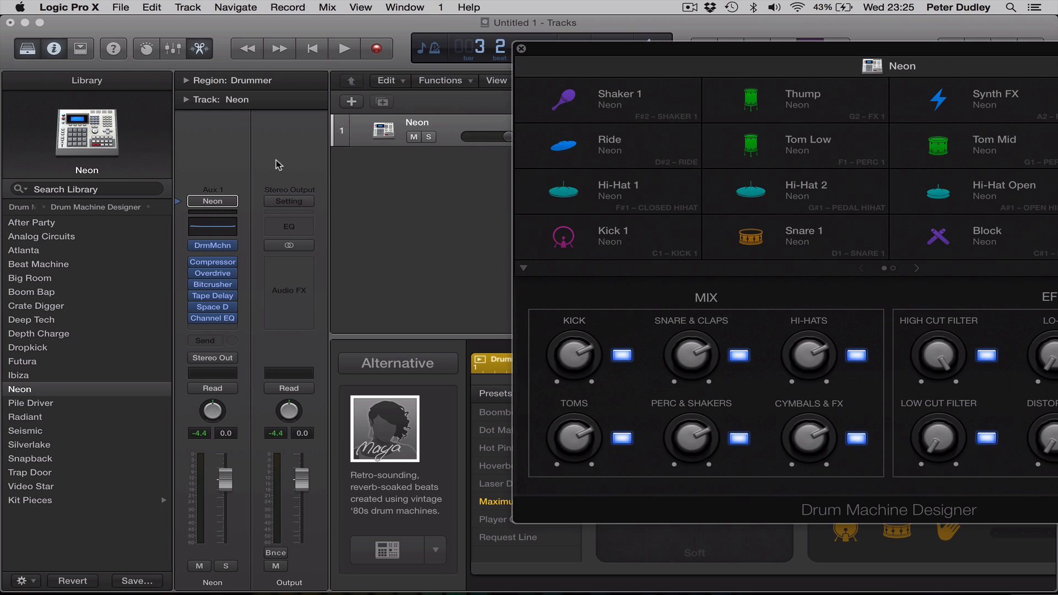
Hide the library, play the drummer part, and move Drum Machine Designer to the right
{"action": "left_click", "coordinate": [26, 49]}
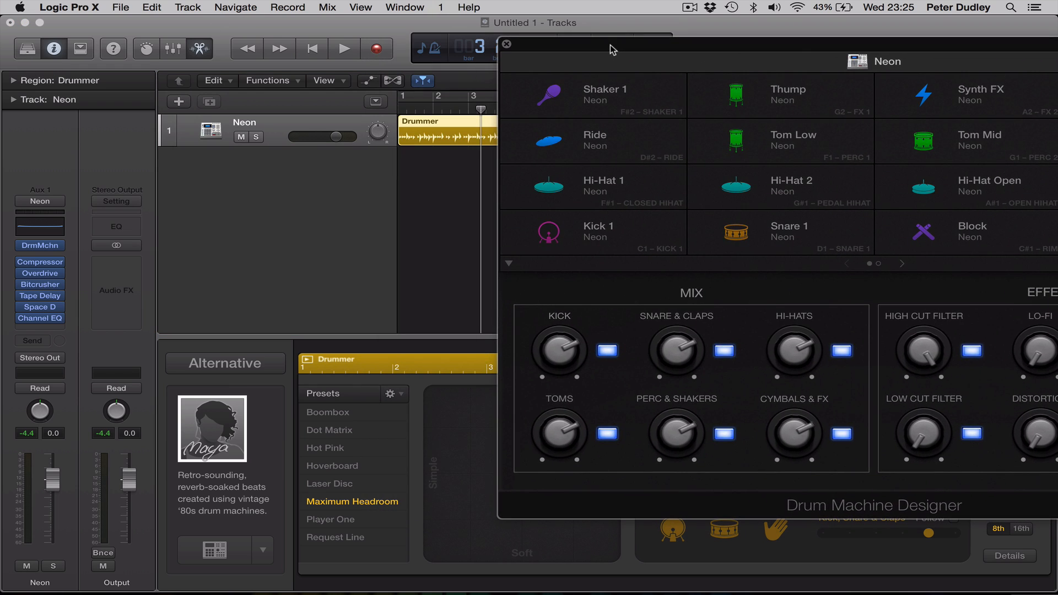
{"action": "left_click", "coordinate": [345, 48]}
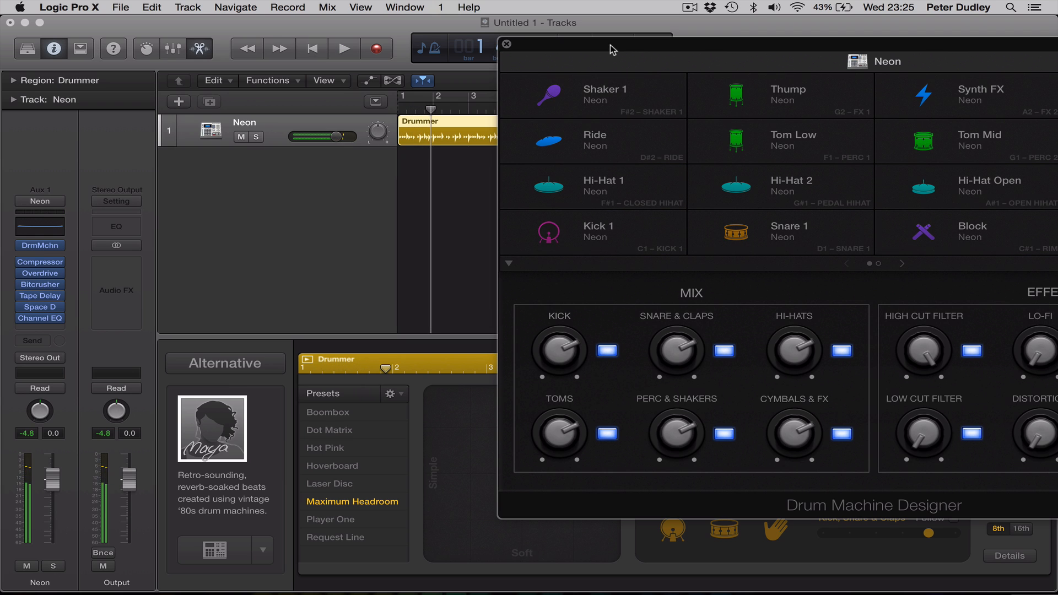
{"action": "left_click_drag", "start_coordinate": [337, 136], "coordinate": [306, 136]}
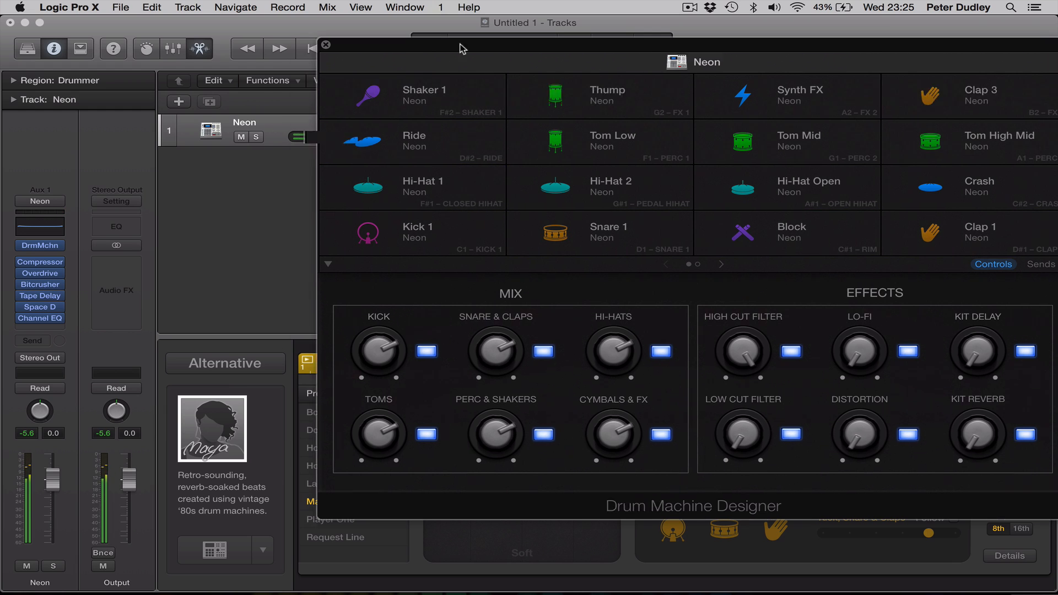
{"action": "left_click_drag", "start_coordinate": [463, 48], "coordinate": [742, 24]}
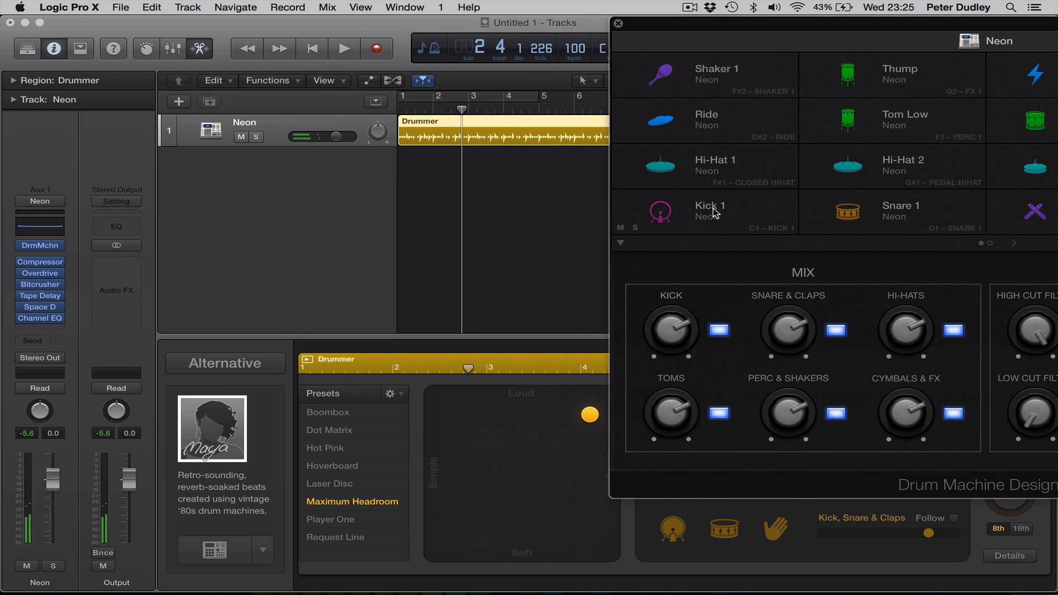
Give the Kick 1 sound its own track and start drummer playback
{"action": "left_click", "coordinate": [709, 212]}
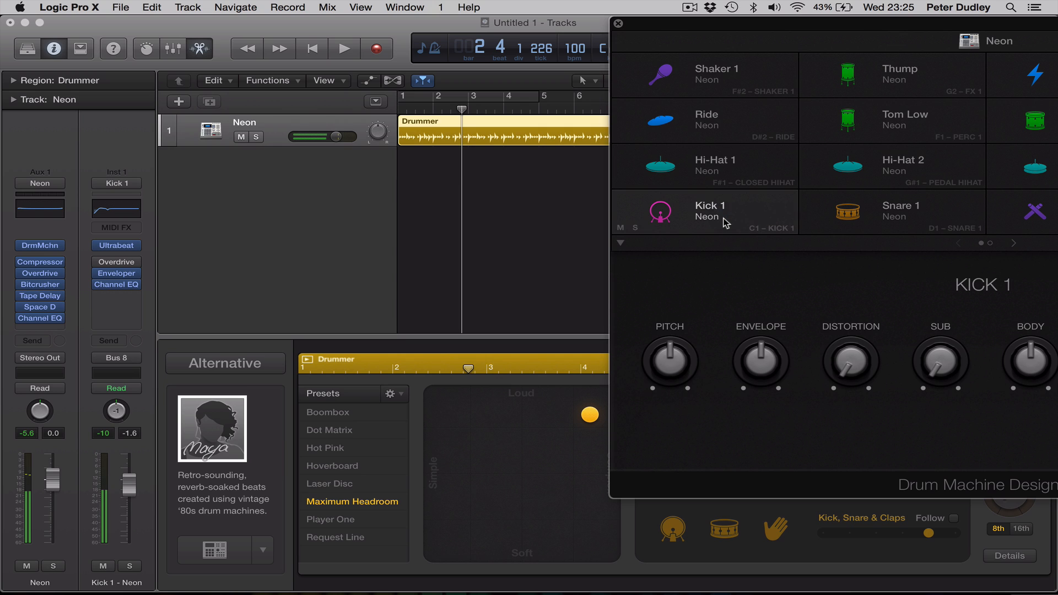
{"action": "left_click", "coordinate": [190, 131]}
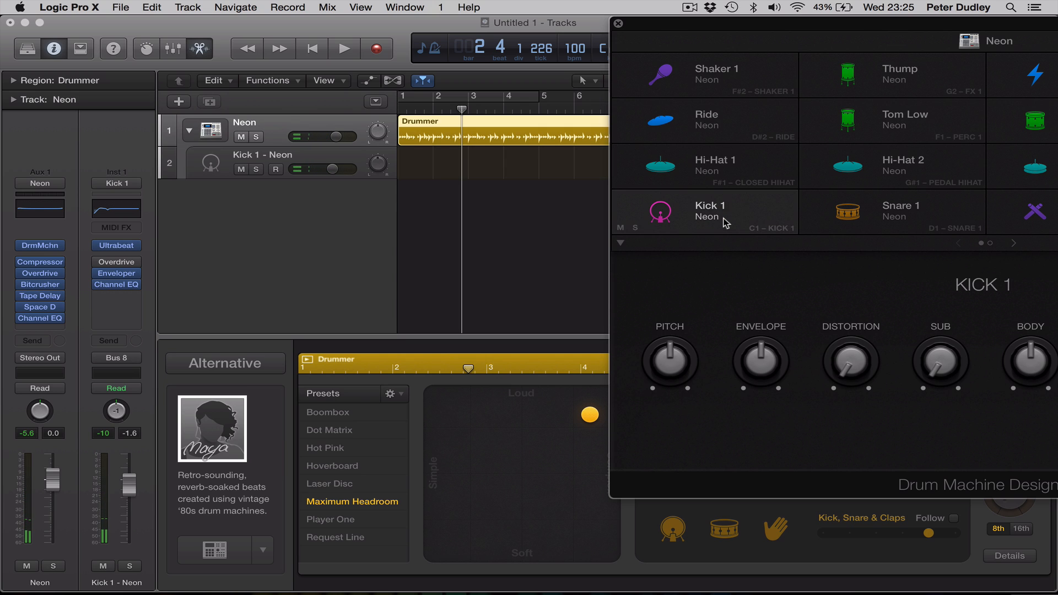
{"action": "left_click", "coordinate": [344, 48]}
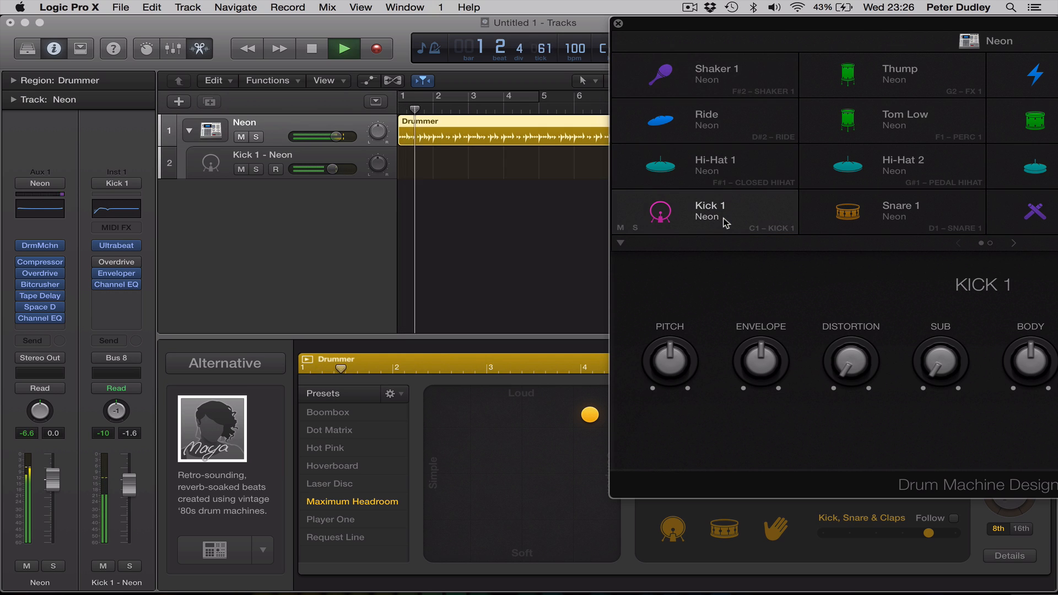
{"action": "left_click", "coordinate": [344, 48]}
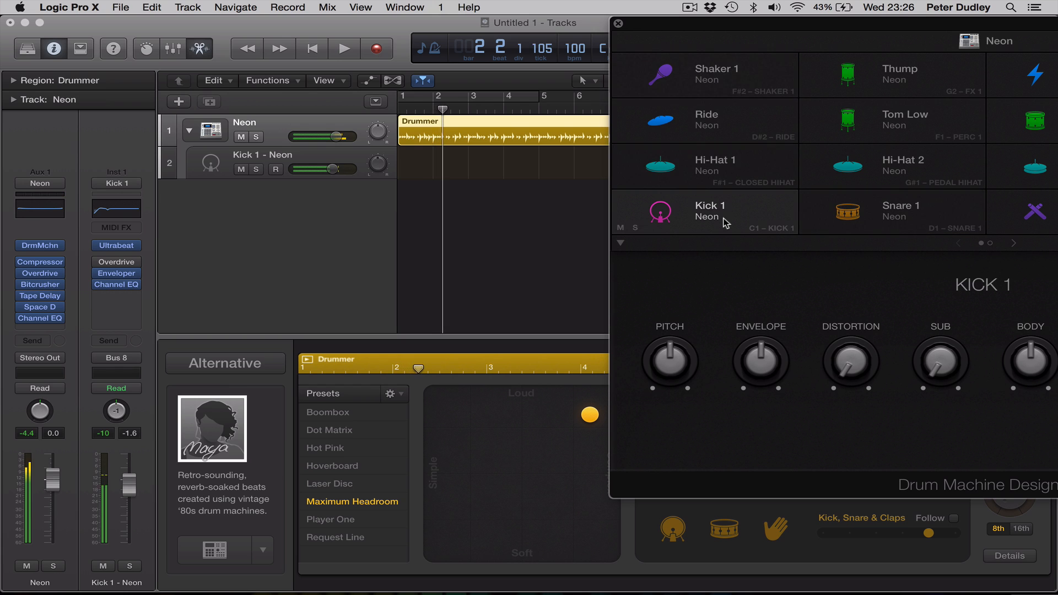
{"action": "left_click", "coordinate": [345, 48]}
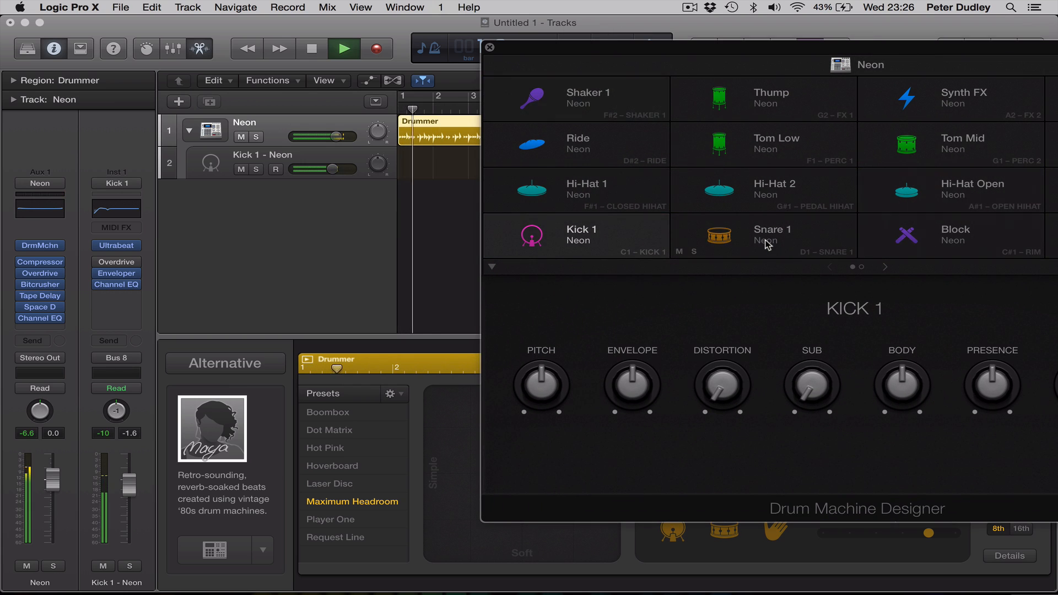
Give Snare 1, Hi-Hat 1 and Shaker 1 their own tracks, then show Shaker 1's controls
{"action": "left_click", "coordinate": [763, 237]}
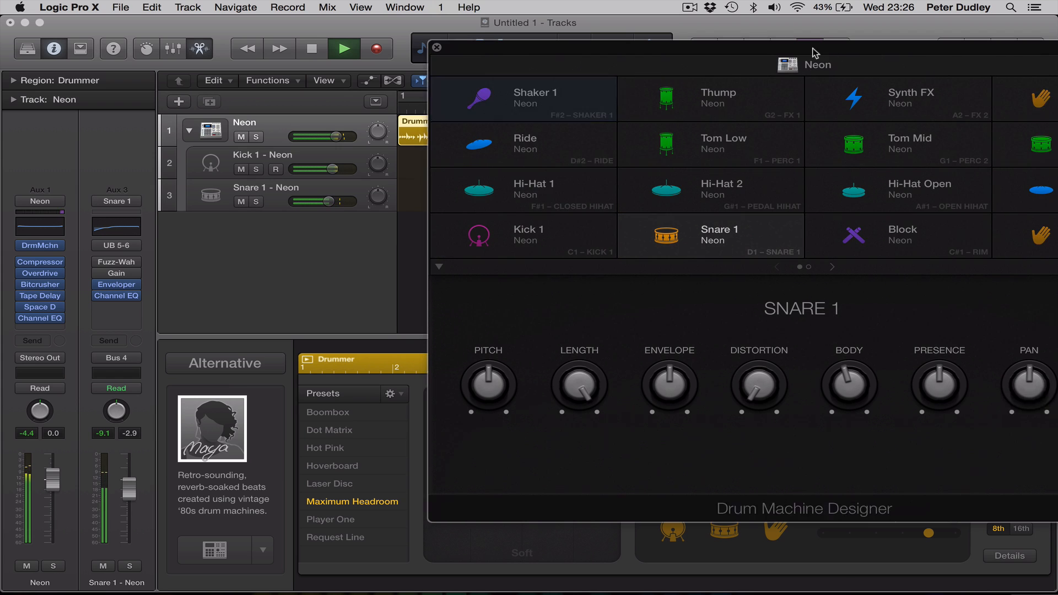
{"action": "left_click", "coordinate": [478, 190]}
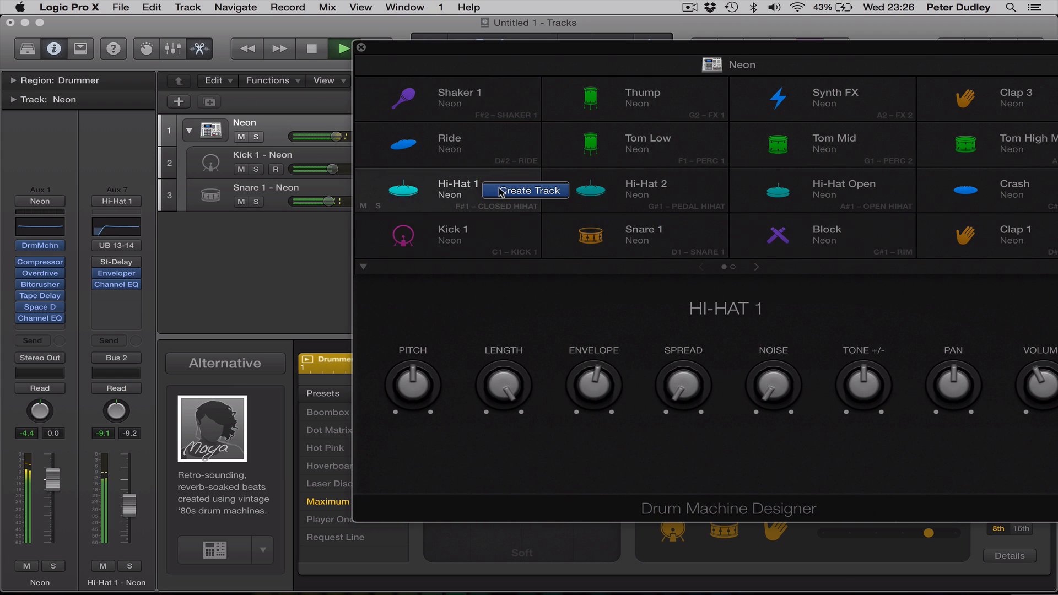
{"action": "left_click", "coordinate": [525, 190]}
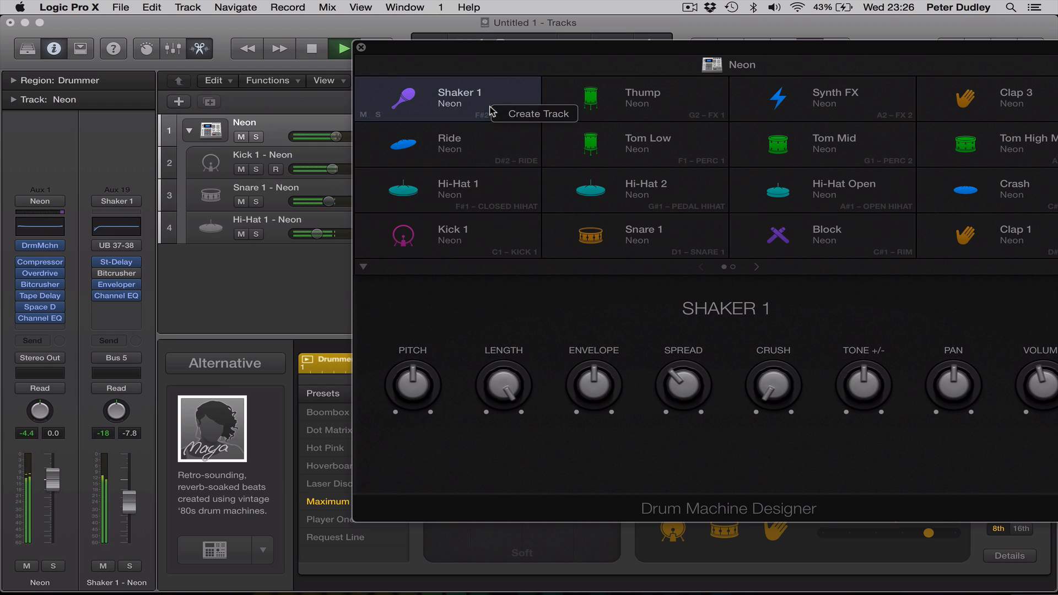
{"action": "left_click", "coordinate": [532, 114]}
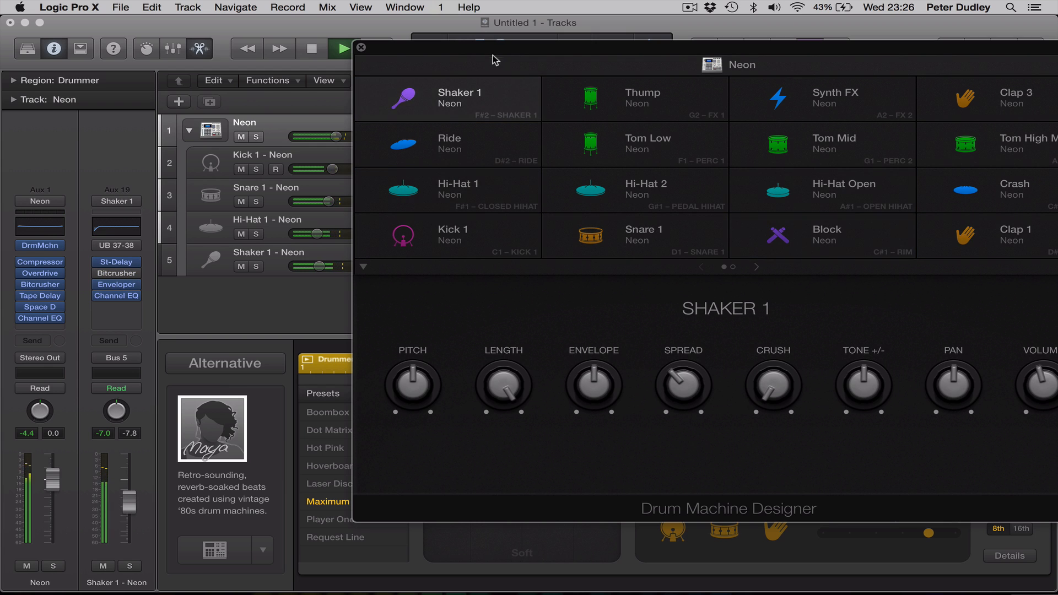
{"action": "left_click", "coordinate": [343, 48]}
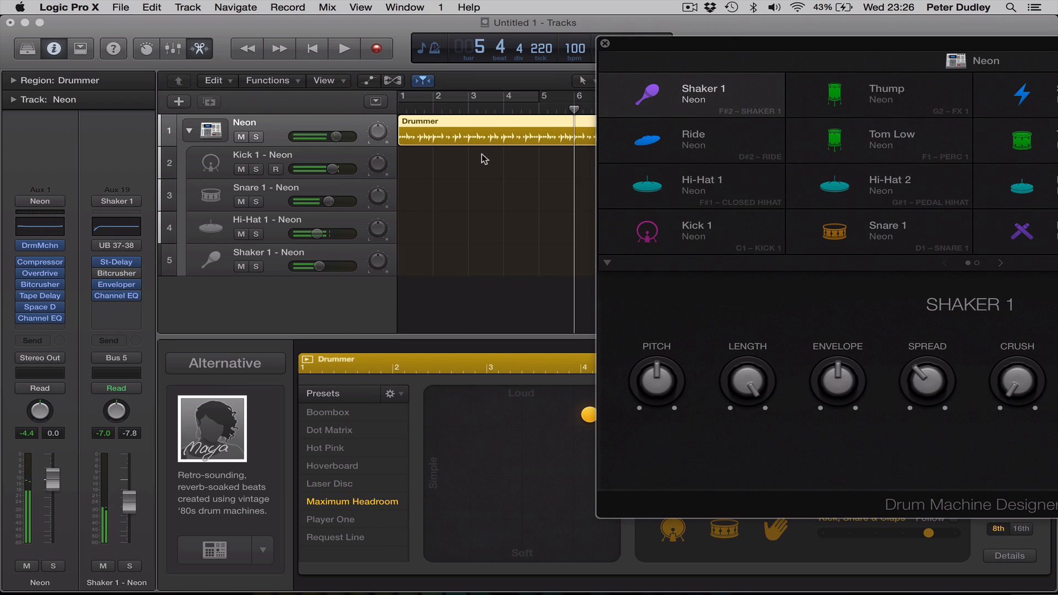
{"action": "left_click", "coordinate": [344, 49]}
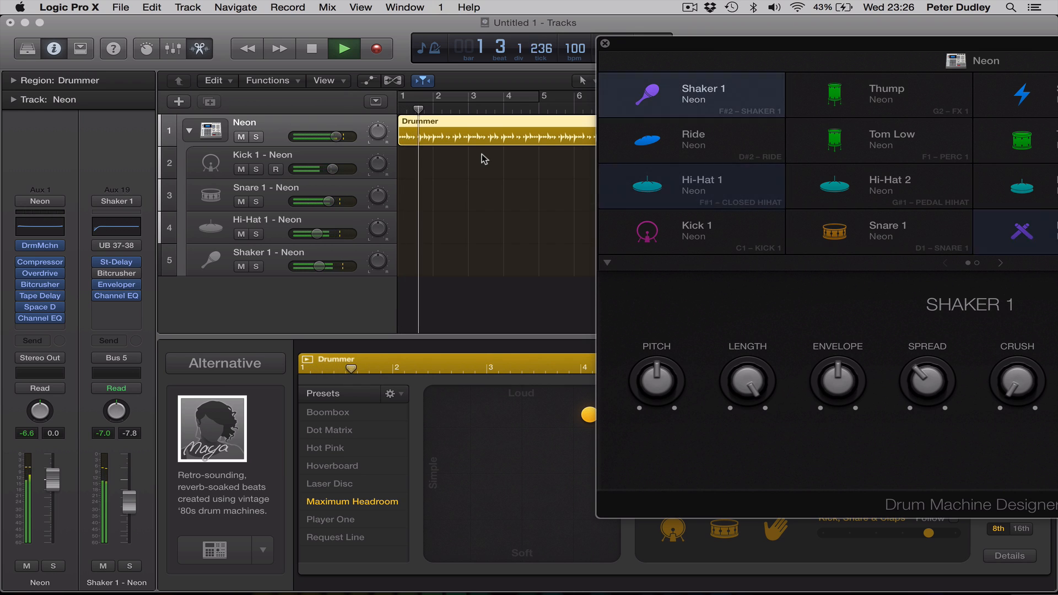
{"action": "left_click", "coordinate": [344, 48]}
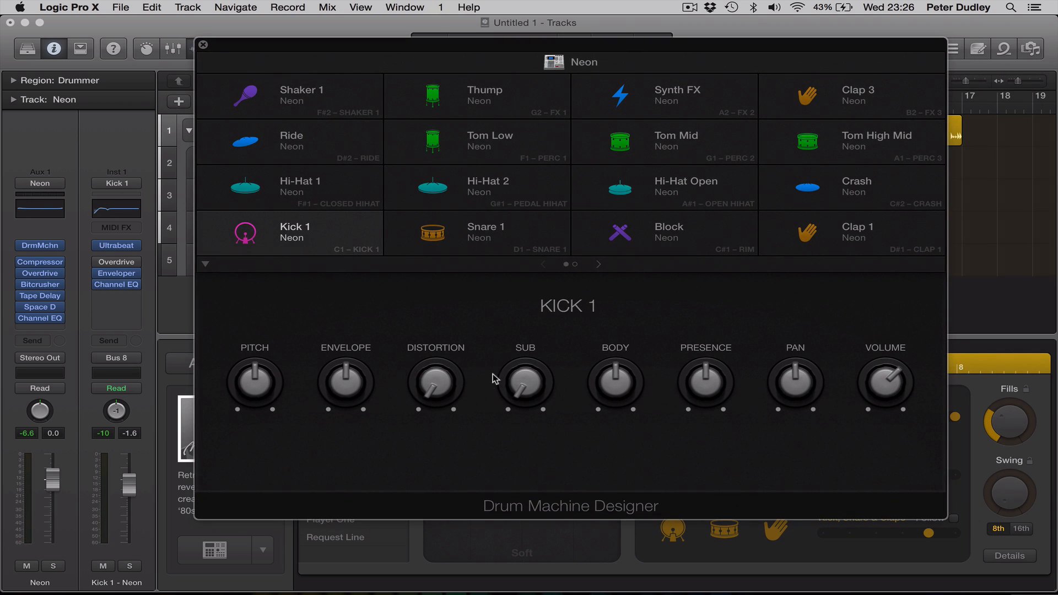
{"action": "mouse_move", "coordinate": [430, 443]}
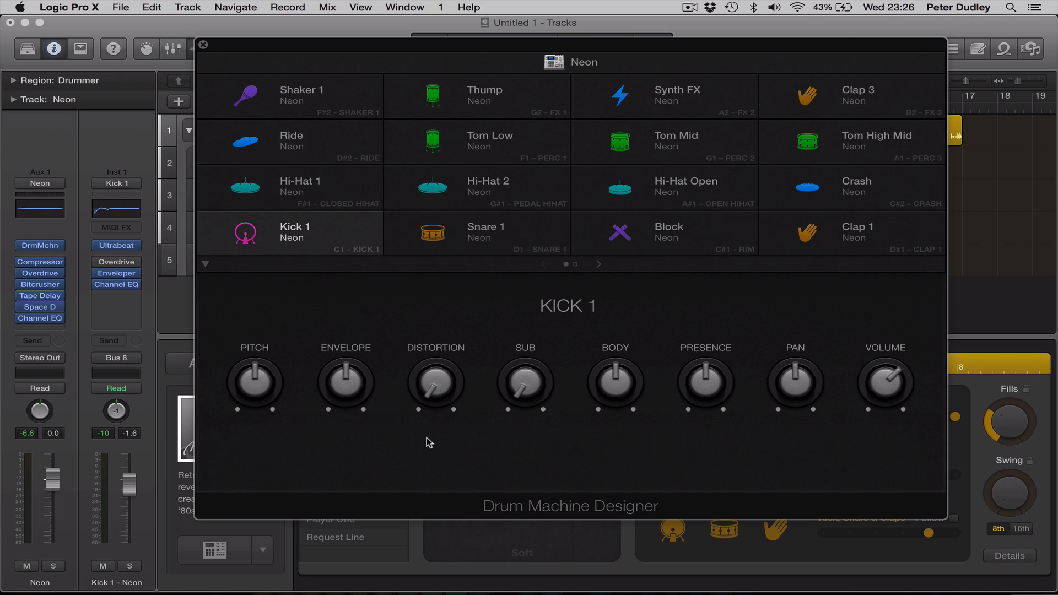
{"action": "mouse_move", "coordinate": [439, 292]}
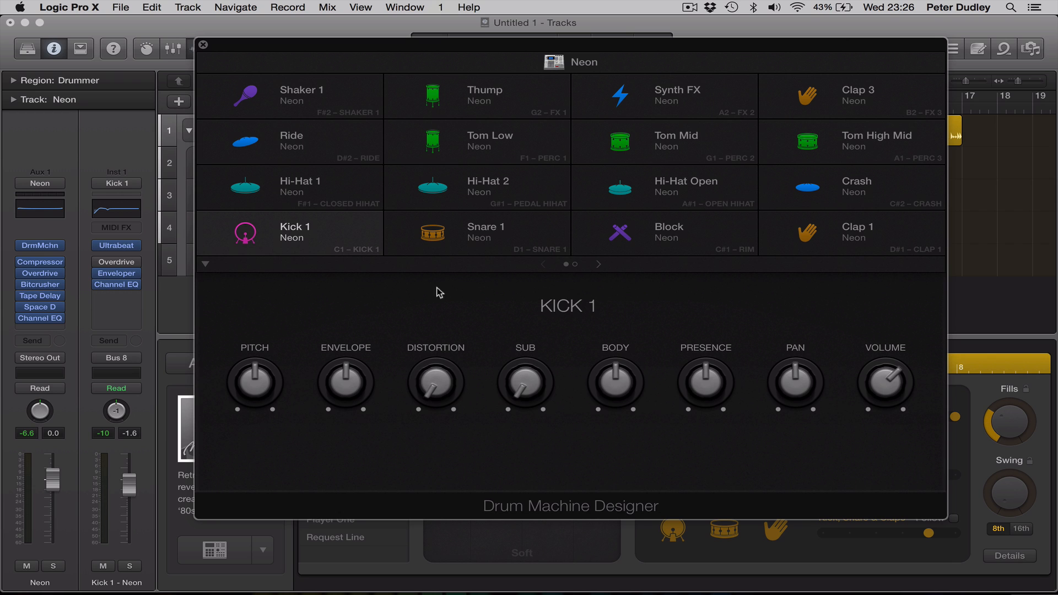
Page through the Neon kit's pad grid and close the Drum Machine Designer window
{"action": "left_click", "coordinate": [597, 264]}
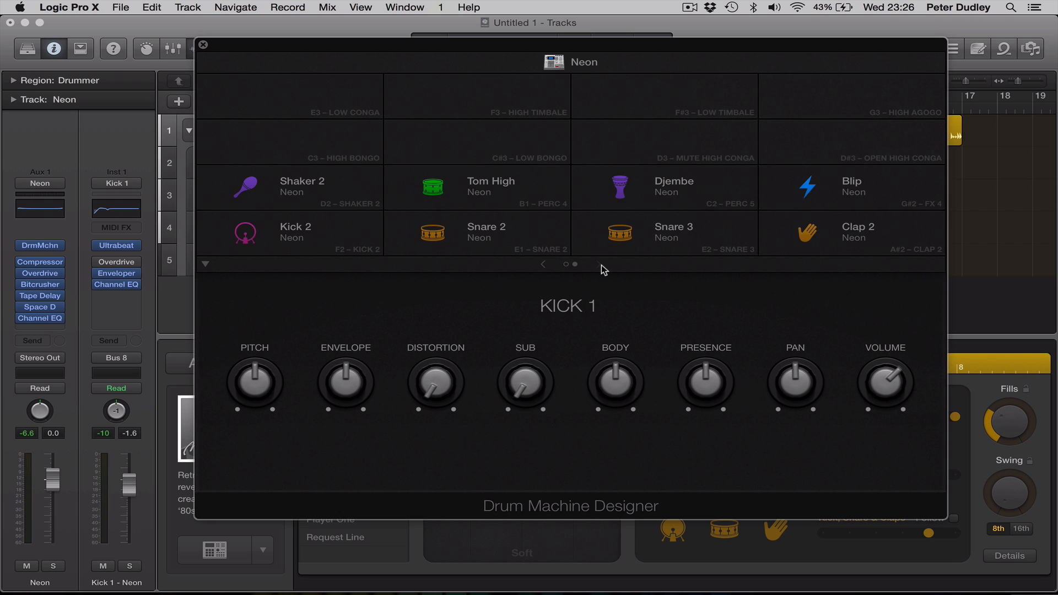
{"action": "left_click", "coordinate": [544, 264]}
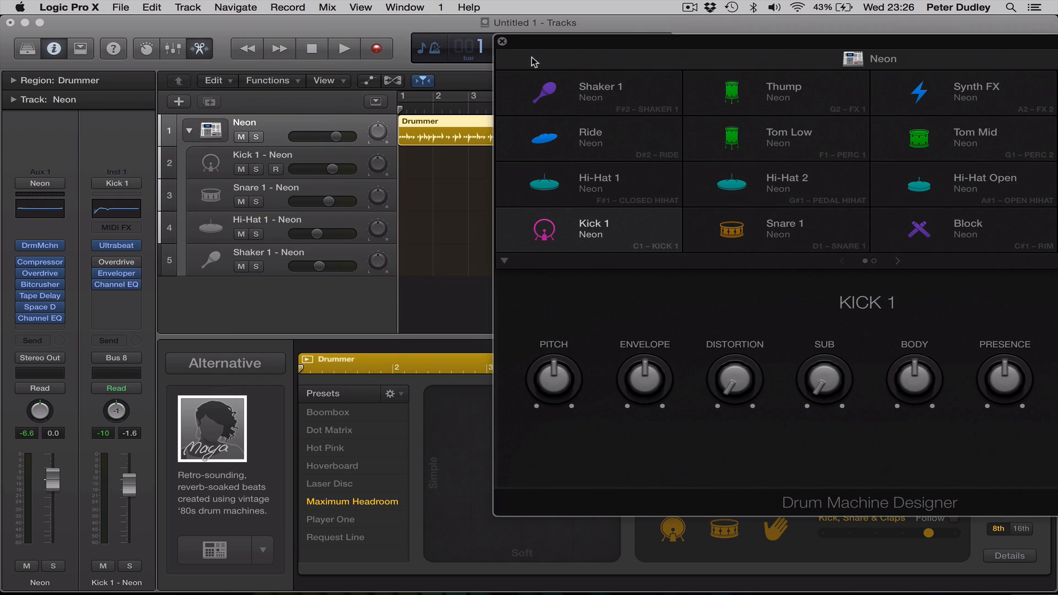
{"action": "left_click", "coordinate": [501, 42]}
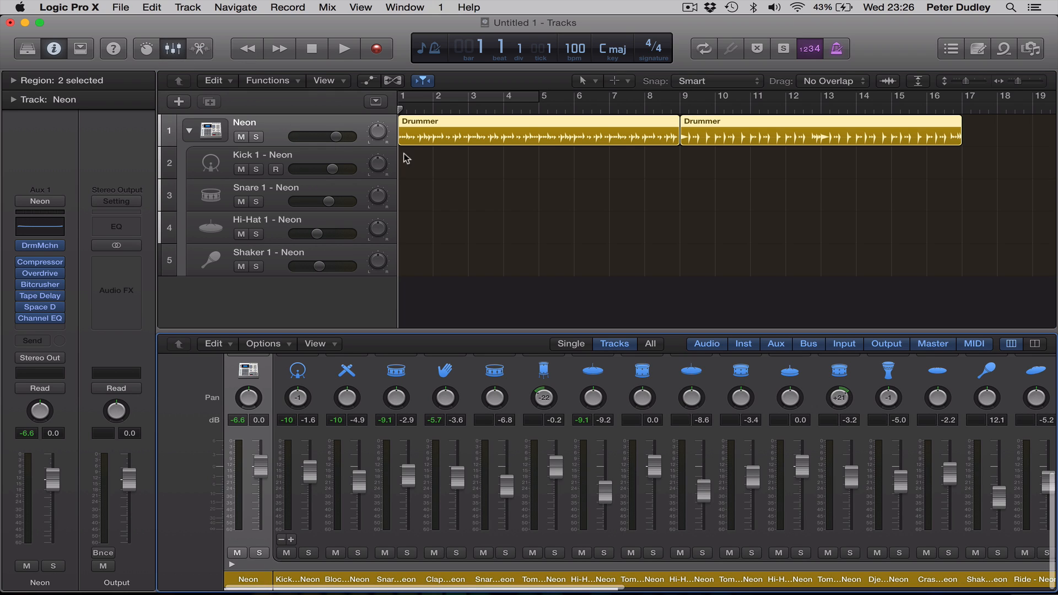
{"action": "mouse_move", "coordinate": [484, 304]}
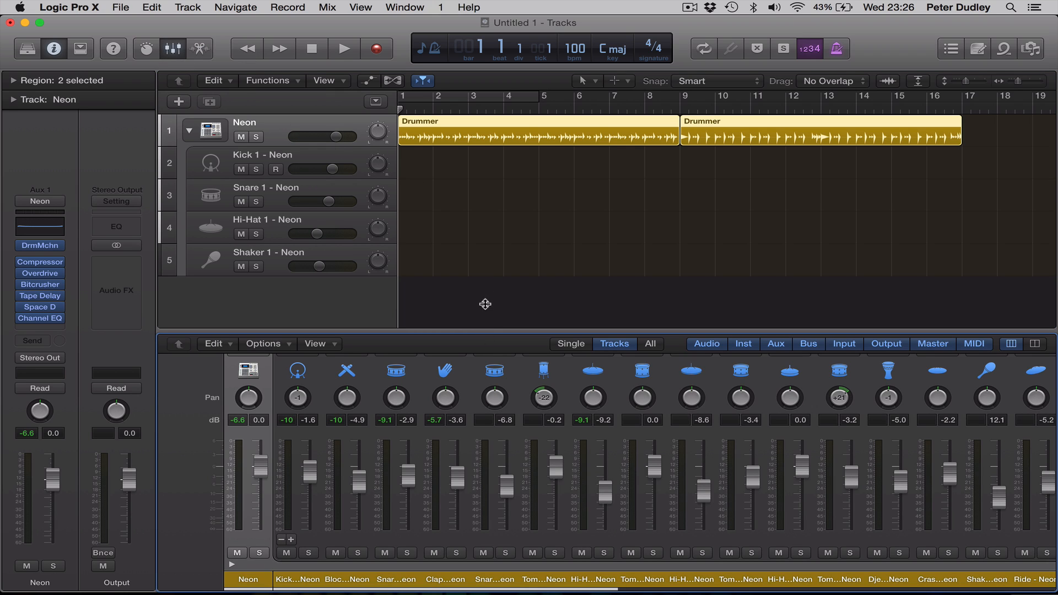
{"action": "mouse_move", "coordinate": [487, 265]}
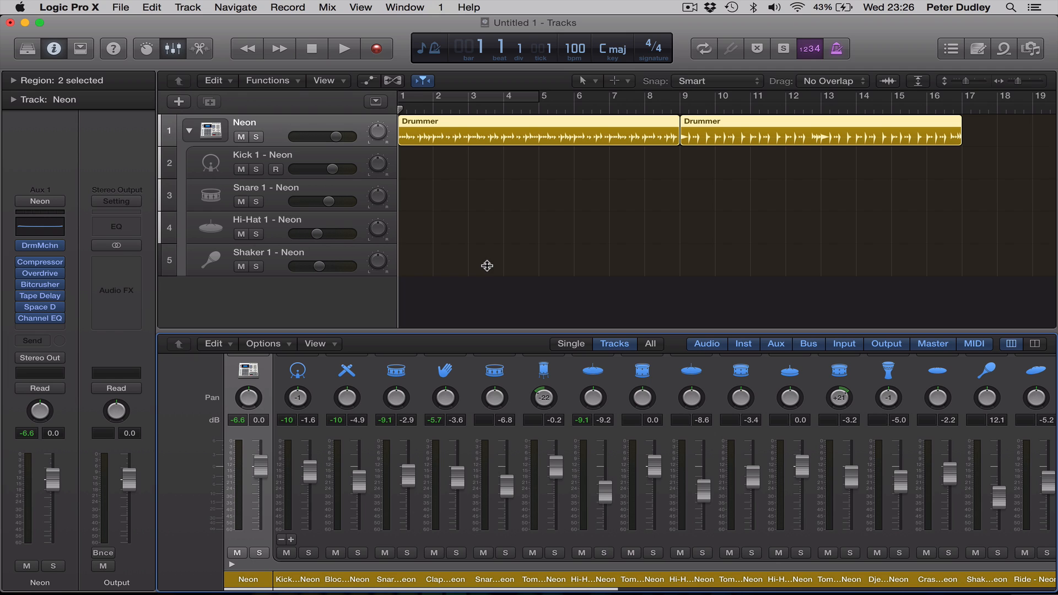
{"action": "mouse_move", "coordinate": [536, 338]}
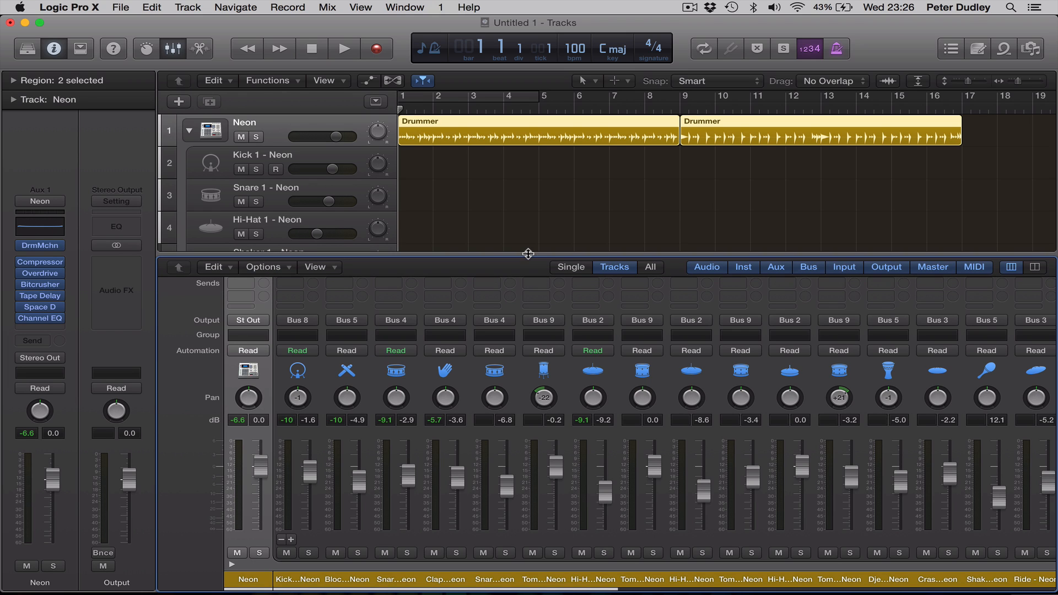
Scroll through the Neon kit's mixer channels, then show the Drummer Editor instead
{"action": "scroll", "scroll_direction": "right", "scroll_amount": 3}
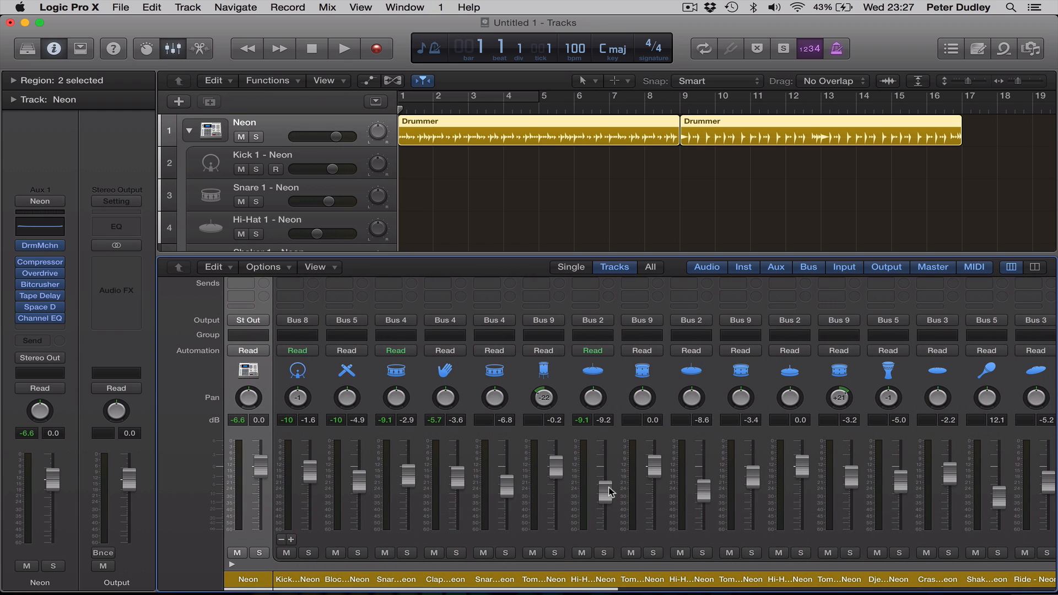
{"action": "scroll", "scroll_direction": "right", "scroll_amount": 3}
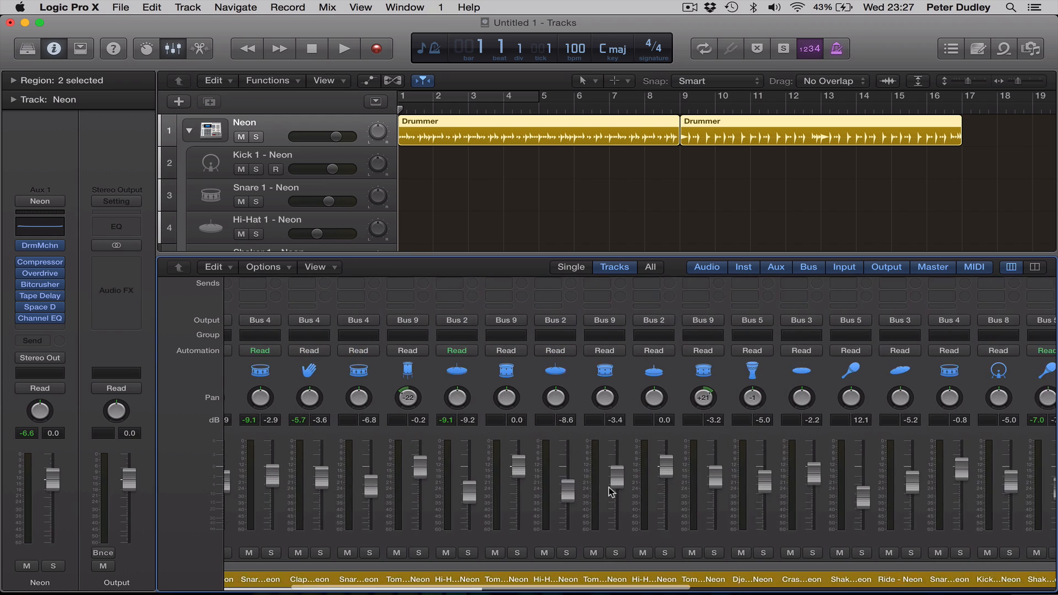
{"action": "scroll", "scroll_direction": "left", "scroll_amount": 3}
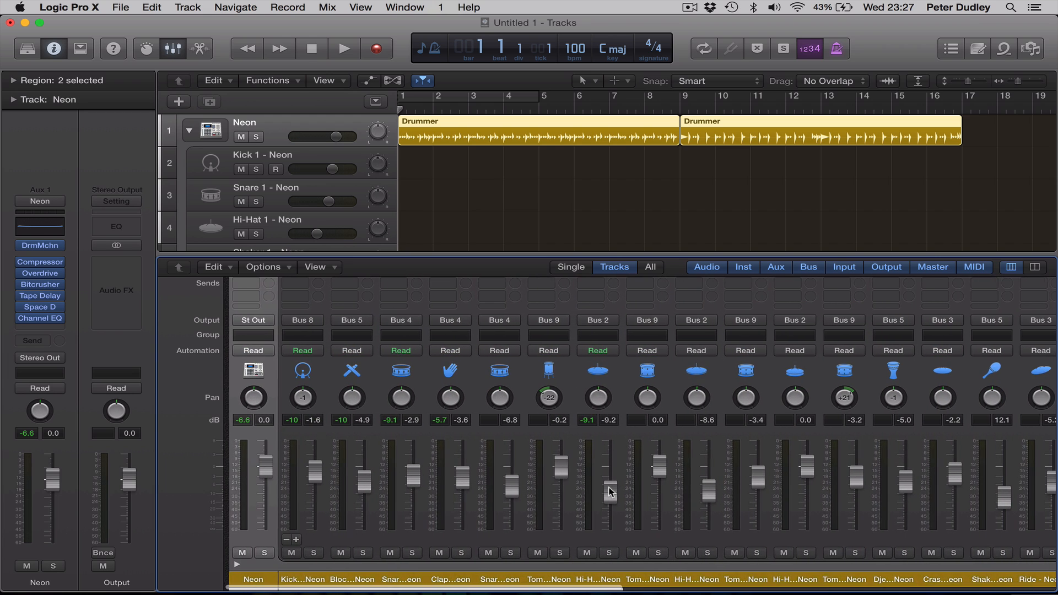
{"action": "left_click", "coordinate": [344, 48]}
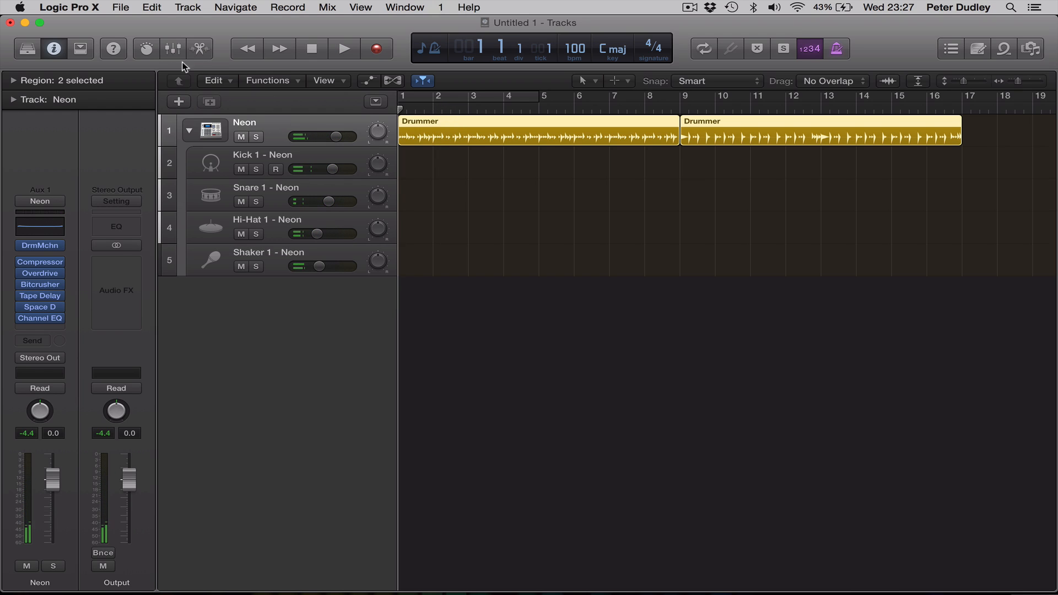
{"action": "mouse_move", "coordinate": [642, 259]}
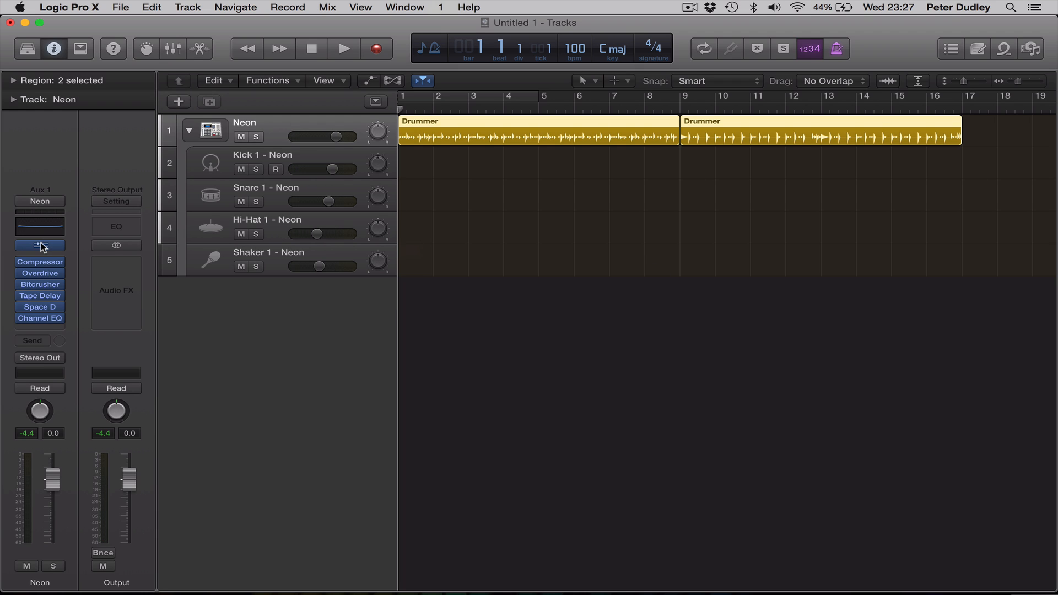
{"action": "left_click", "coordinate": [172, 49]}
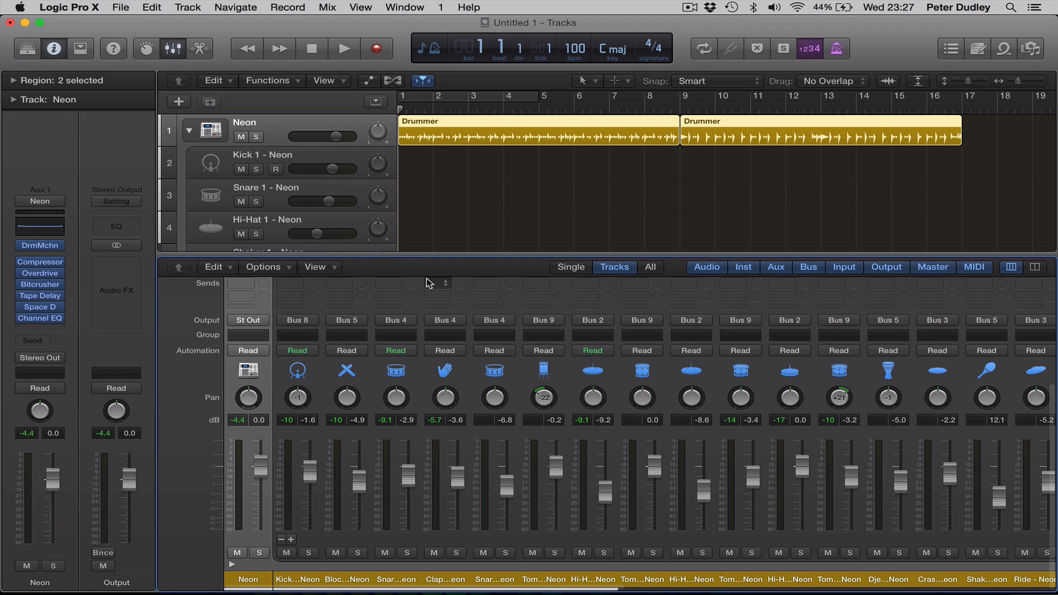
{"action": "mouse_move", "coordinate": [180, 68]}
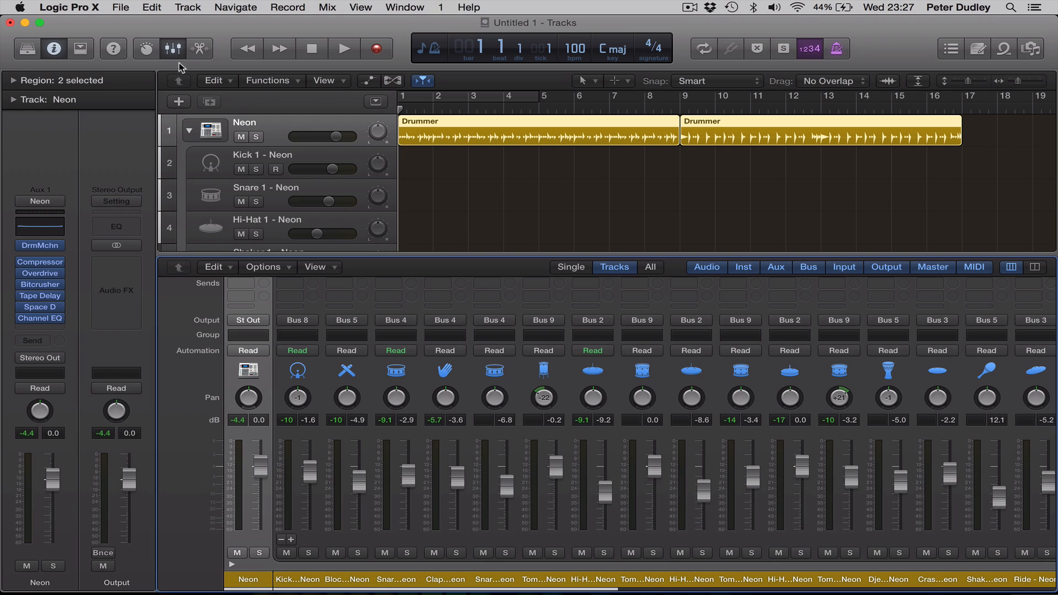
{"action": "left_click", "coordinate": [172, 49]}
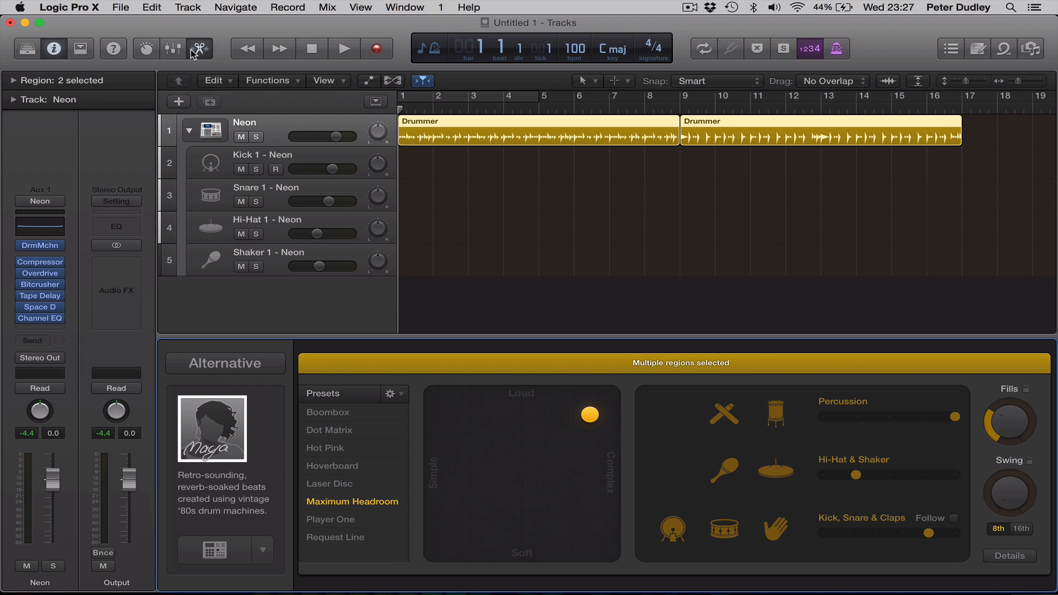
Switch to Alternative drummer Duncan on the Silverlake kit and play the regions
{"action": "left_click", "coordinate": [211, 428]}
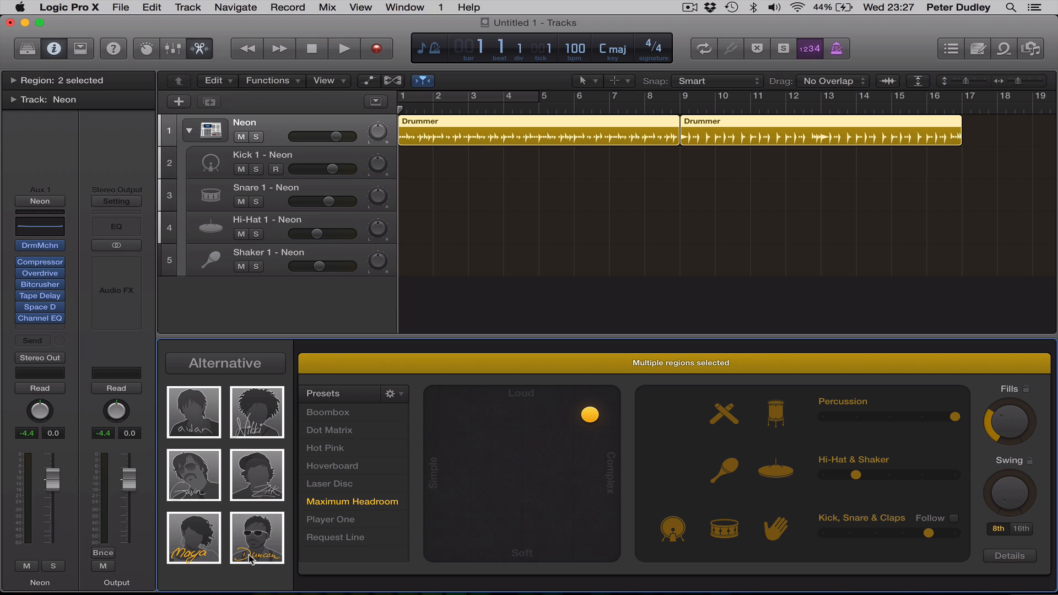
{"action": "left_click", "coordinate": [256, 538]}
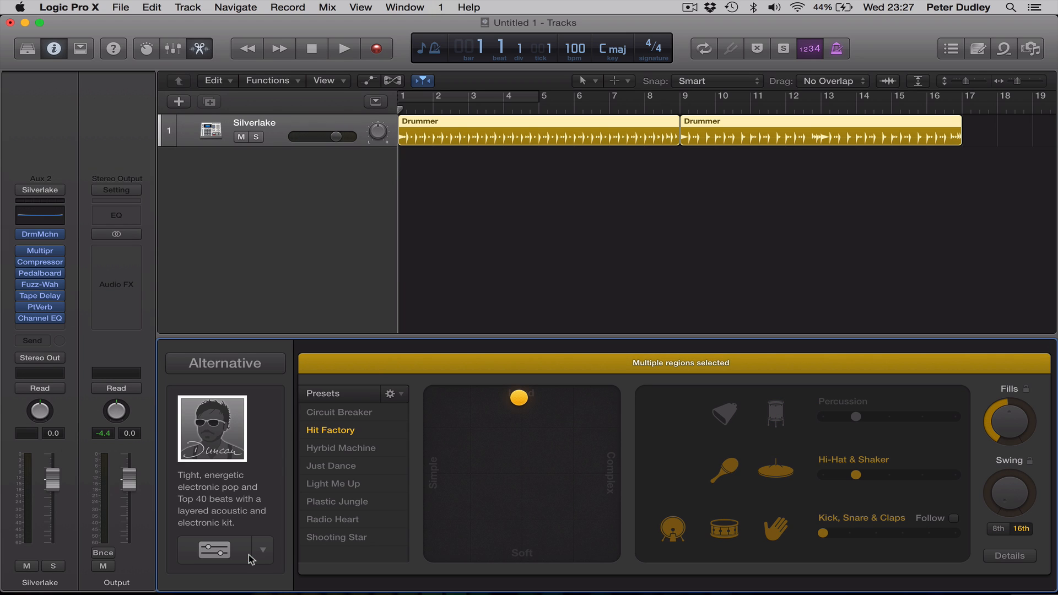
{"action": "left_click", "coordinate": [344, 48]}
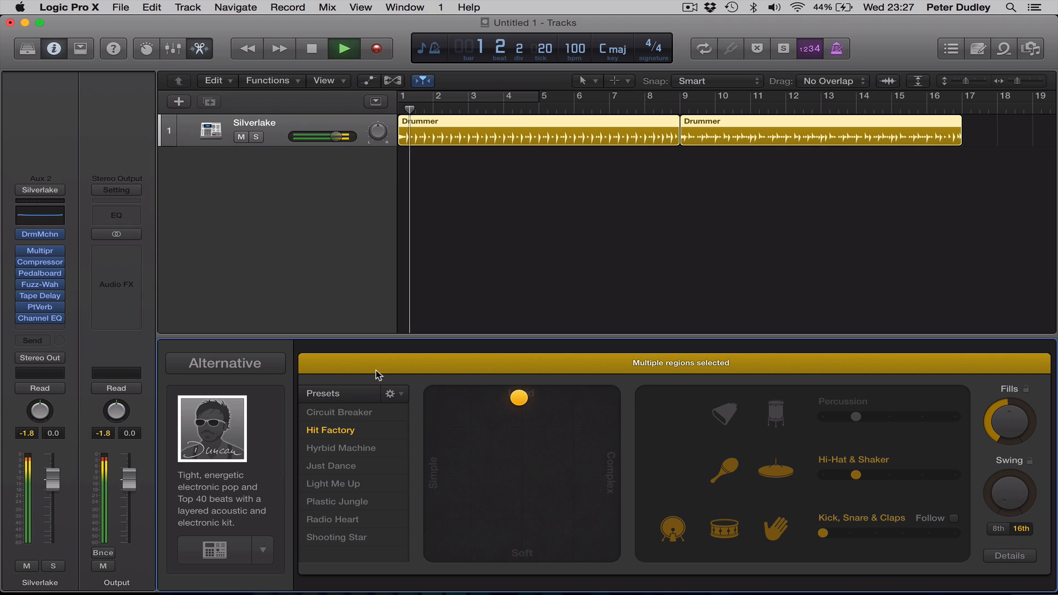
{"action": "left_click", "coordinate": [344, 48]}
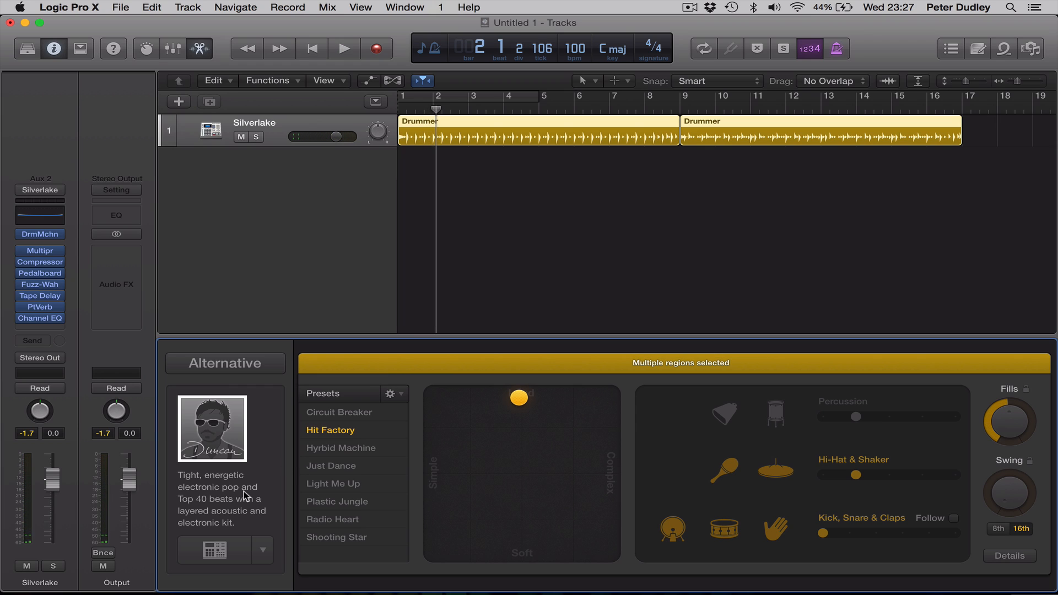
{"action": "left_click", "coordinate": [345, 48]}
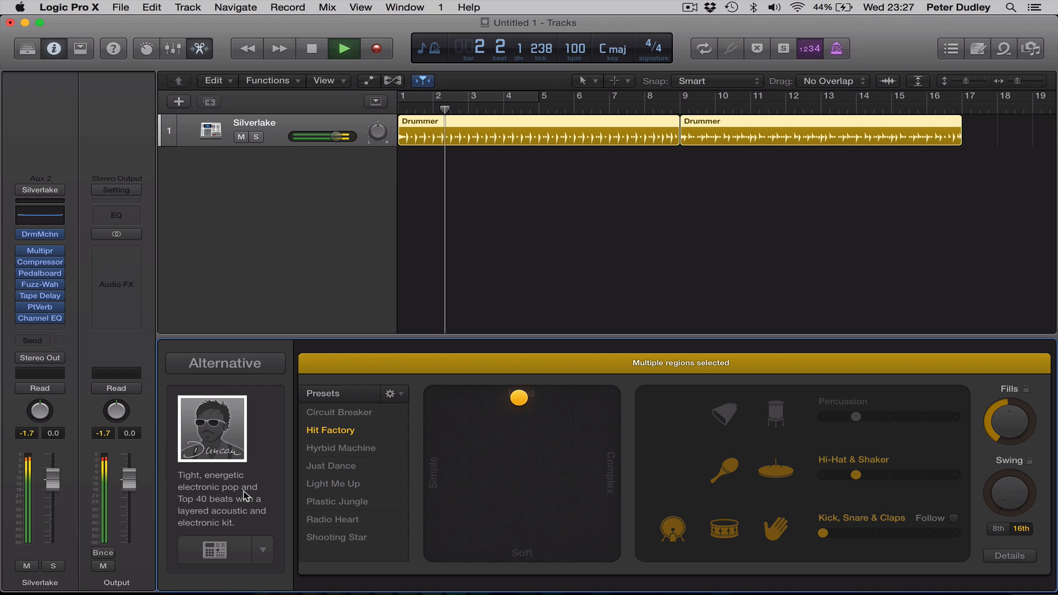
Choose the Hybrid Machine preset, then Just Dance, and toggle the snare in the pattern
{"action": "left_click", "coordinate": [341, 448]}
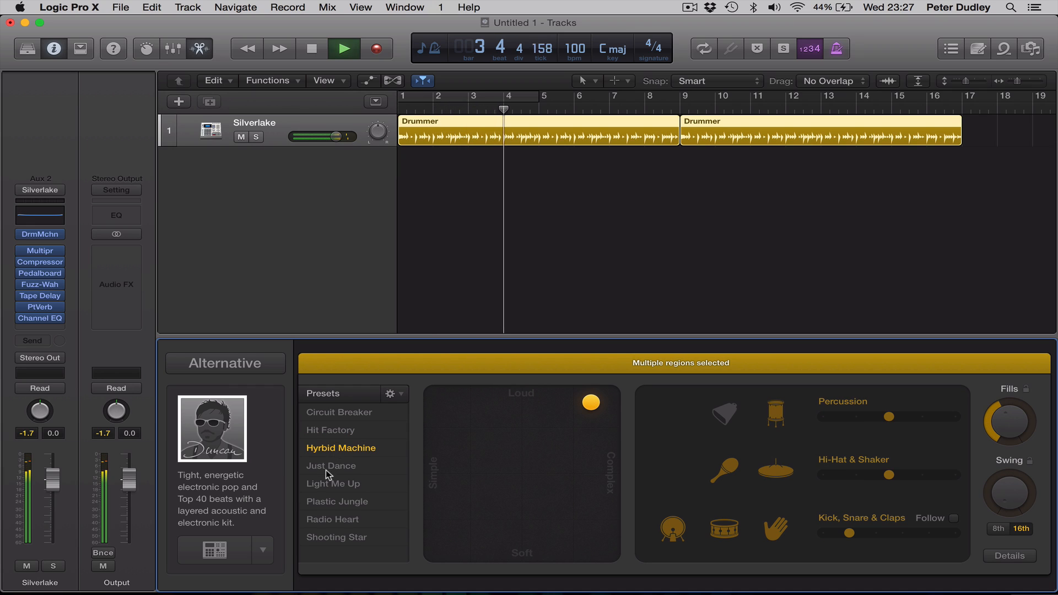
{"action": "left_click", "coordinate": [331, 466]}
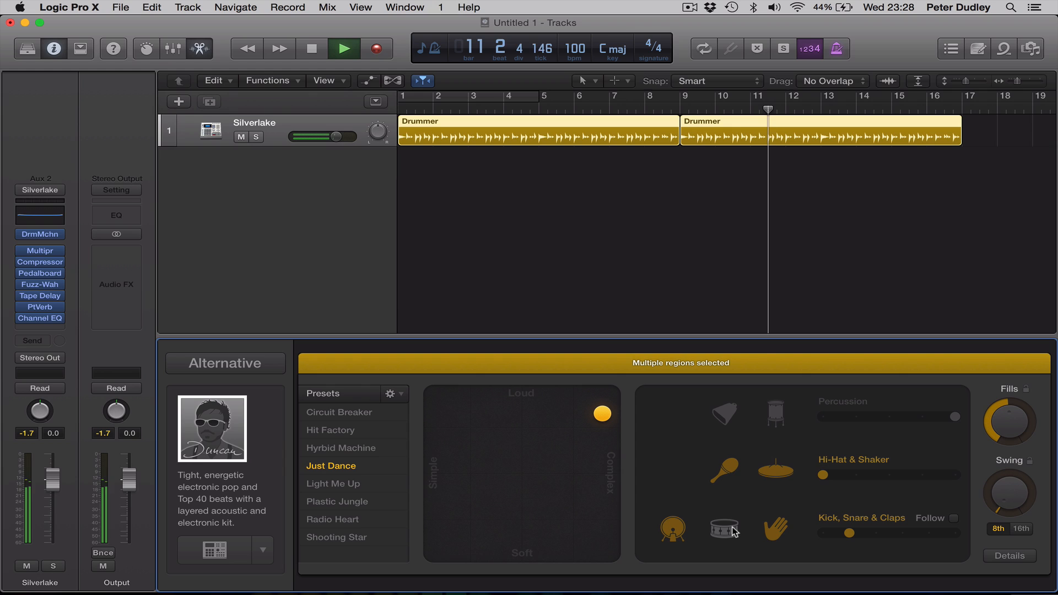
{"action": "left_click", "coordinate": [725, 530]}
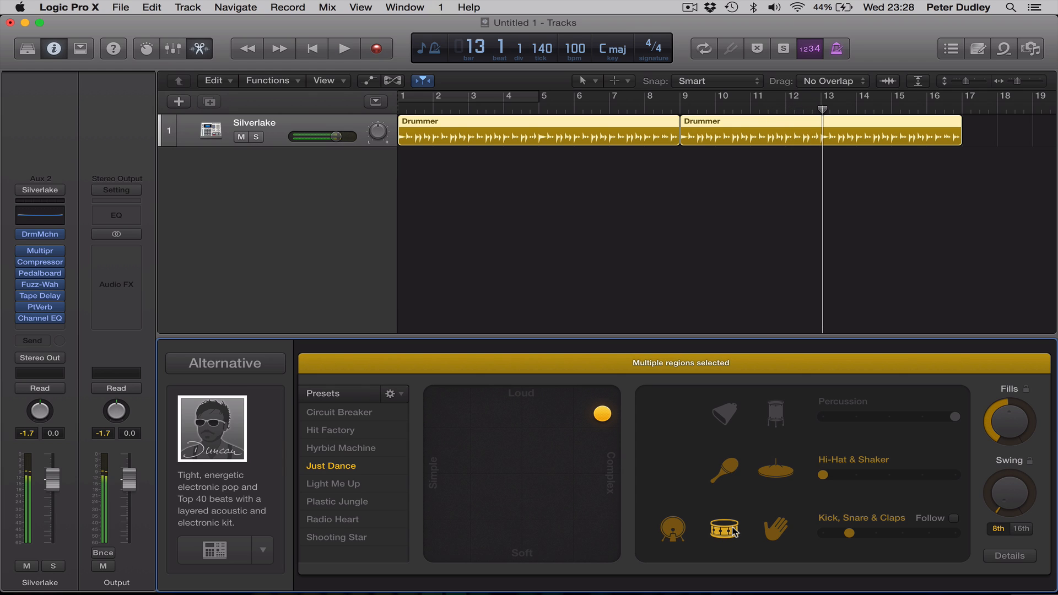
{"action": "left_click", "coordinate": [344, 48]}
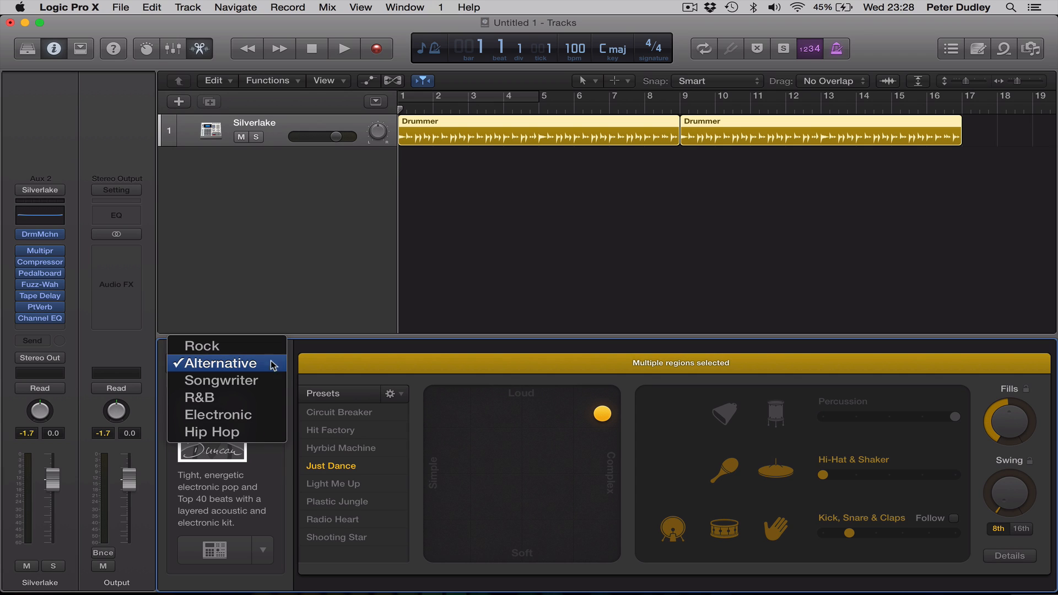
Set the genre to Electronic, landing on drummer Magnus with the Big Room kit
{"action": "left_click", "coordinate": [218, 414]}
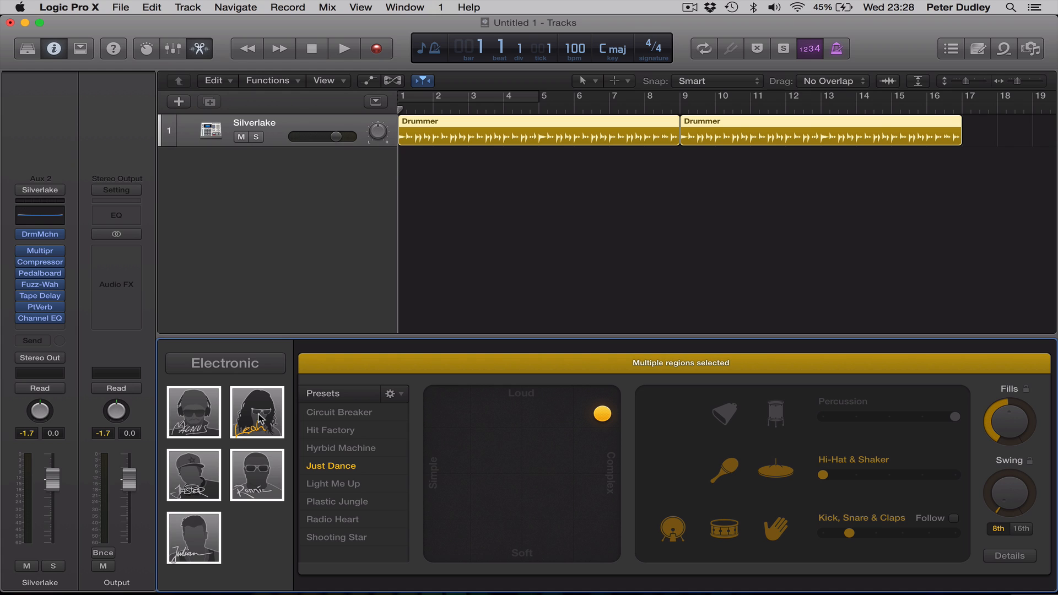
{"action": "left_click", "coordinate": [224, 364]}
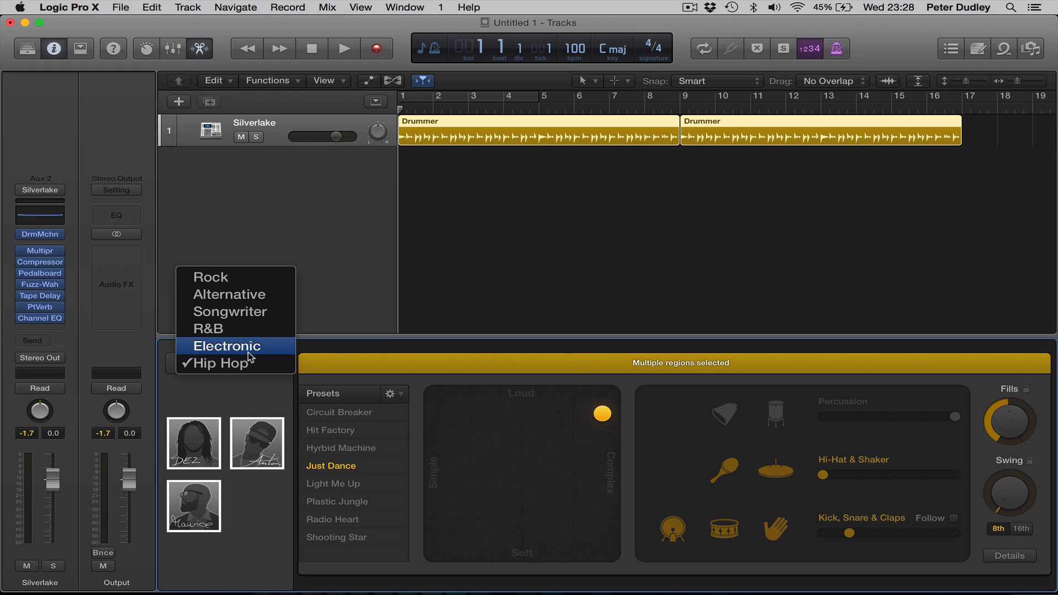
{"action": "left_click", "coordinate": [228, 346]}
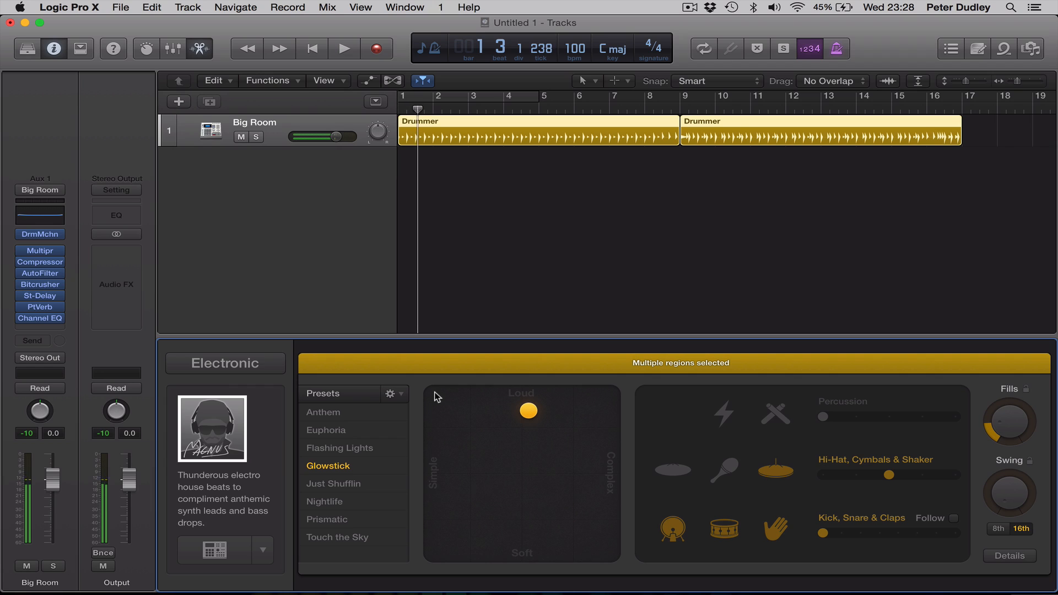
Audition the Glowstick and Anthem presets during playback, then choose Nightlife and stop
{"action": "left_click", "coordinate": [344, 47]}
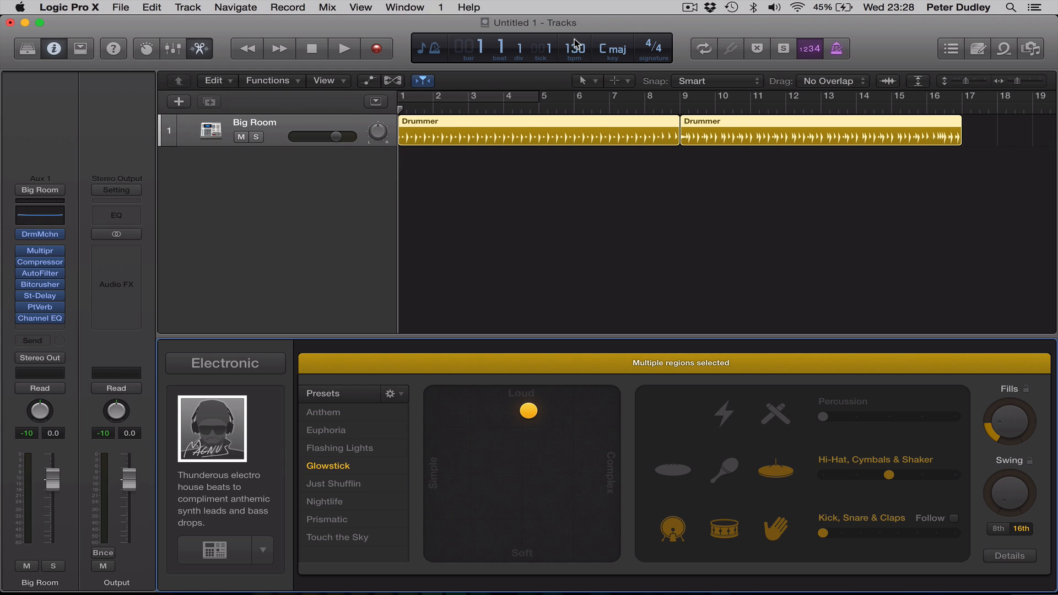
{"action": "left_click", "coordinate": [345, 48]}
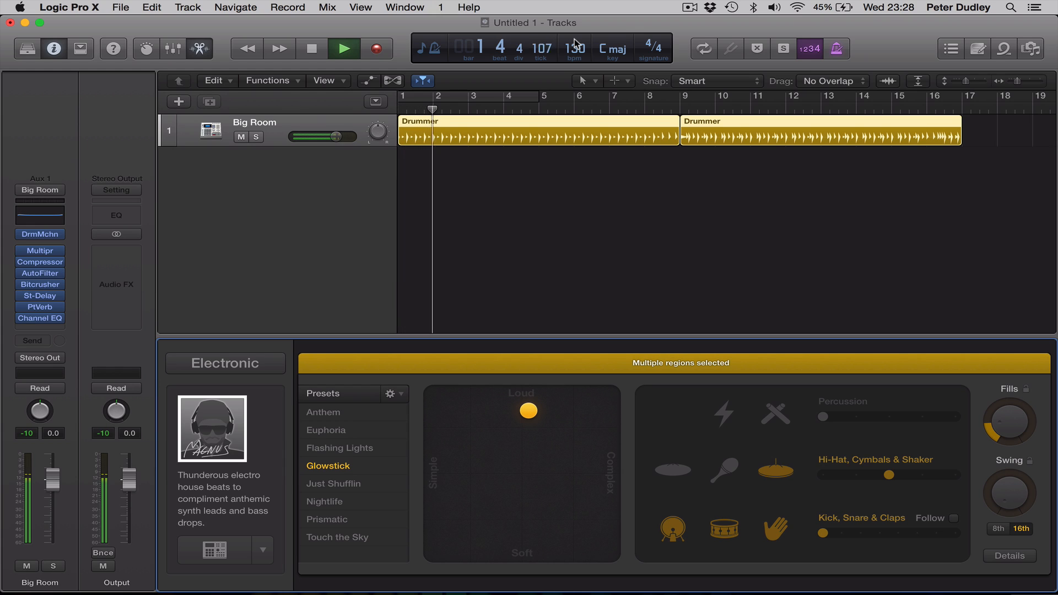
{"action": "left_click", "coordinate": [470, 108]}
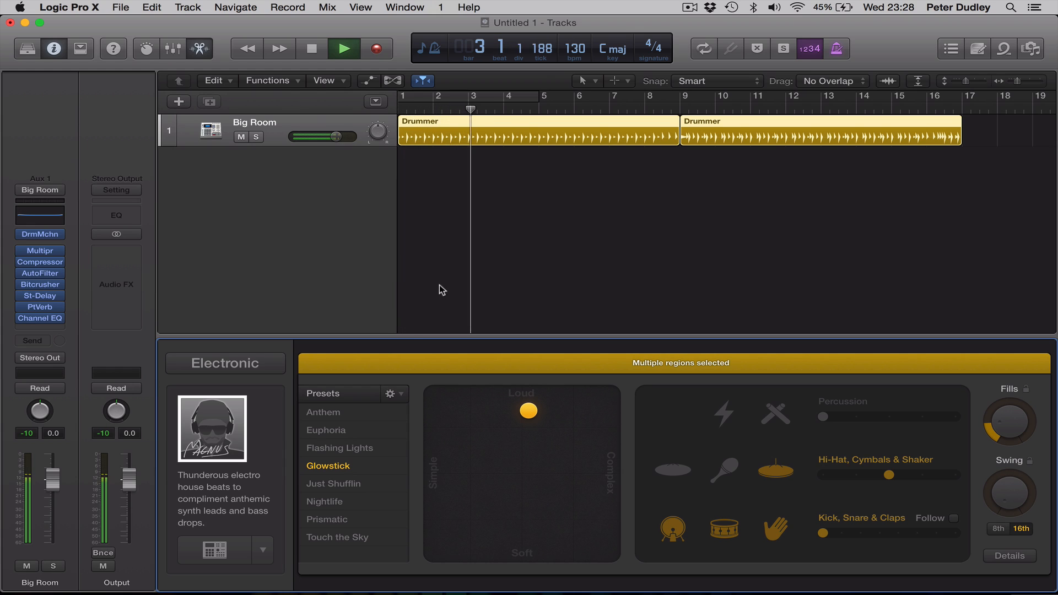
{"action": "left_click", "coordinate": [324, 412]}
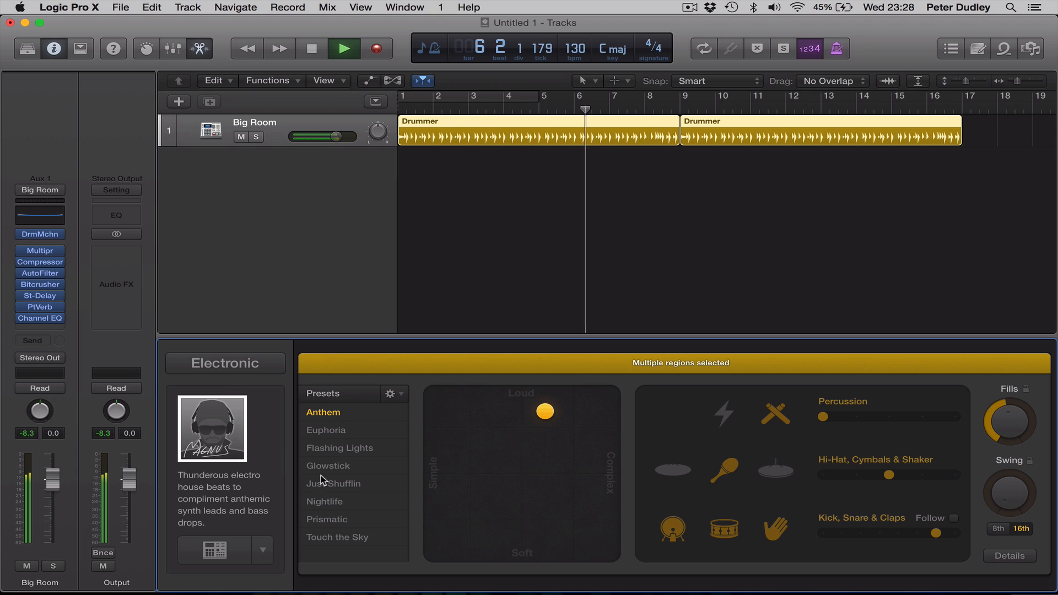
{"action": "left_click", "coordinate": [327, 466]}
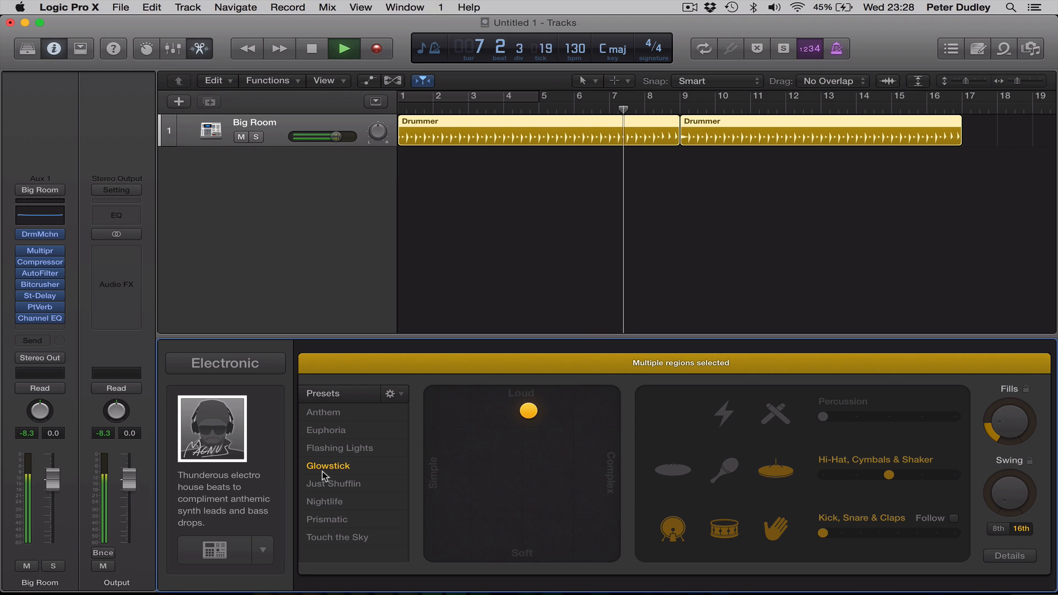
{"action": "left_click", "coordinate": [325, 501]}
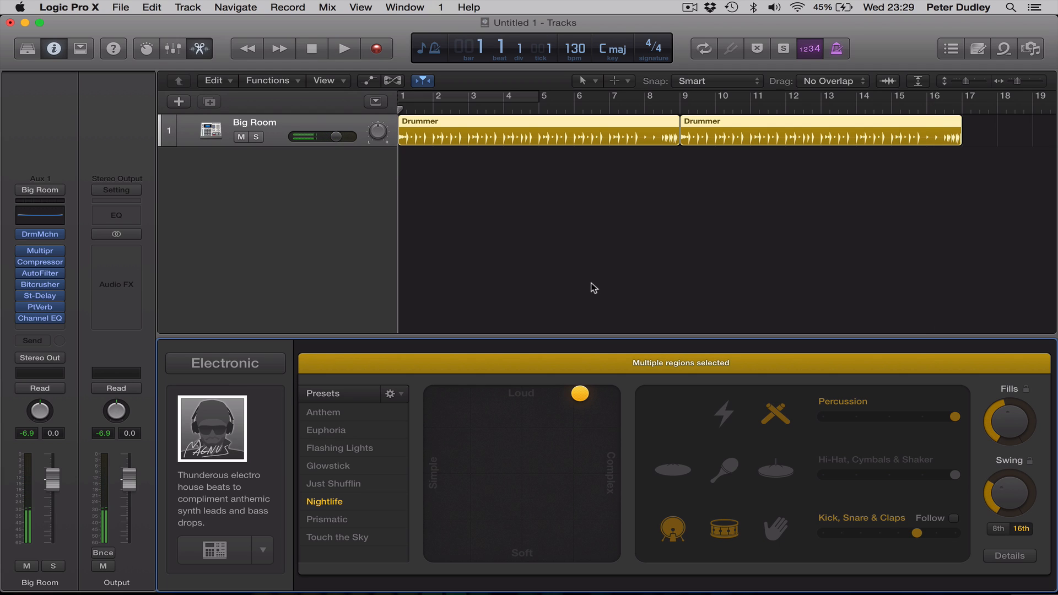
{"action": "left_click", "coordinate": [704, 48]}
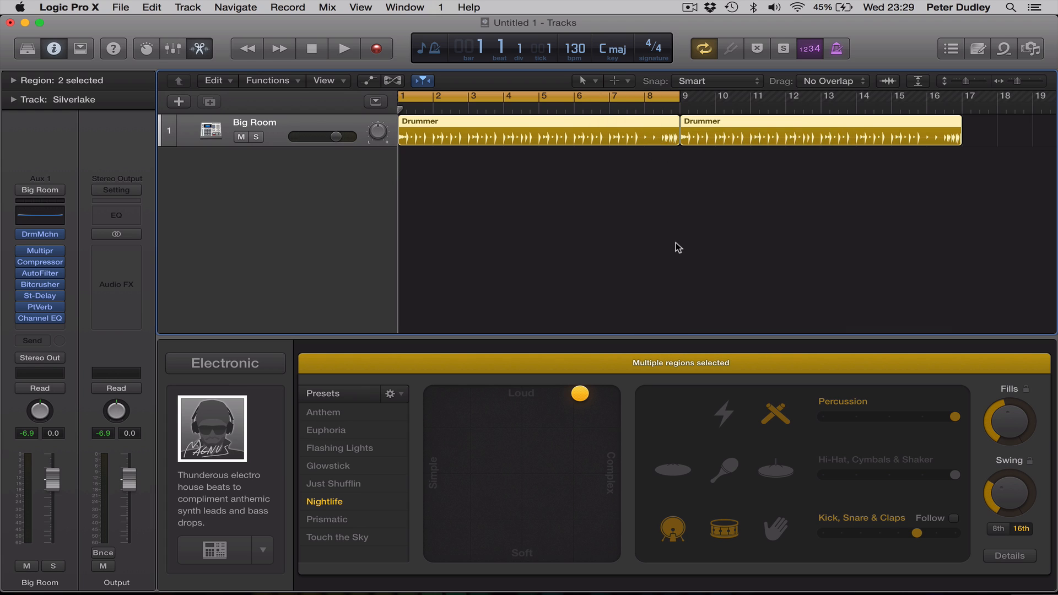
Start looped playback of the Electronic groove and show the other drummer choices
{"action": "left_click", "coordinate": [344, 48]}
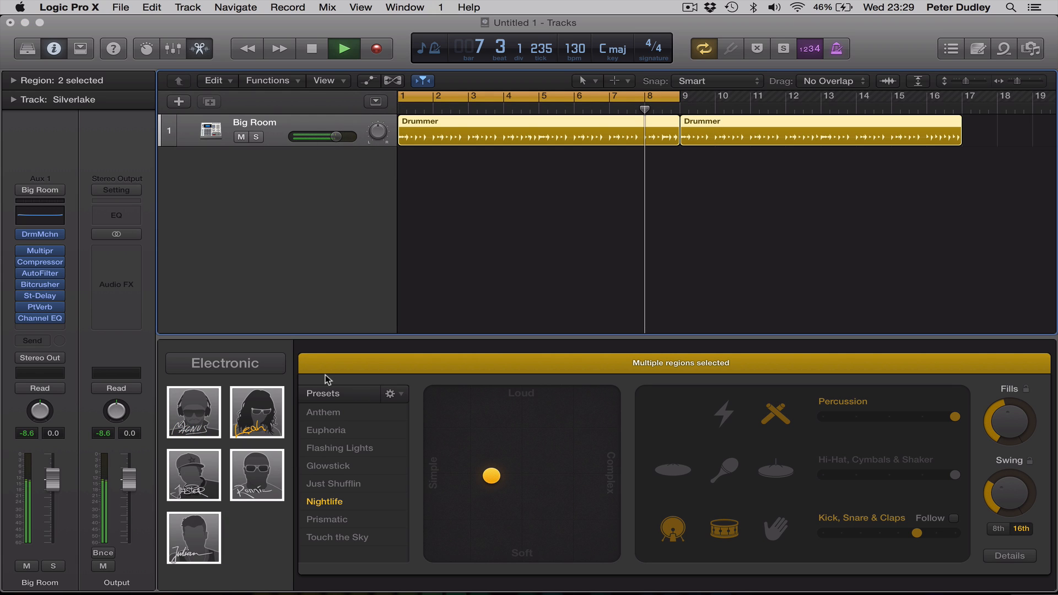
{"action": "left_click", "coordinate": [256, 413]}
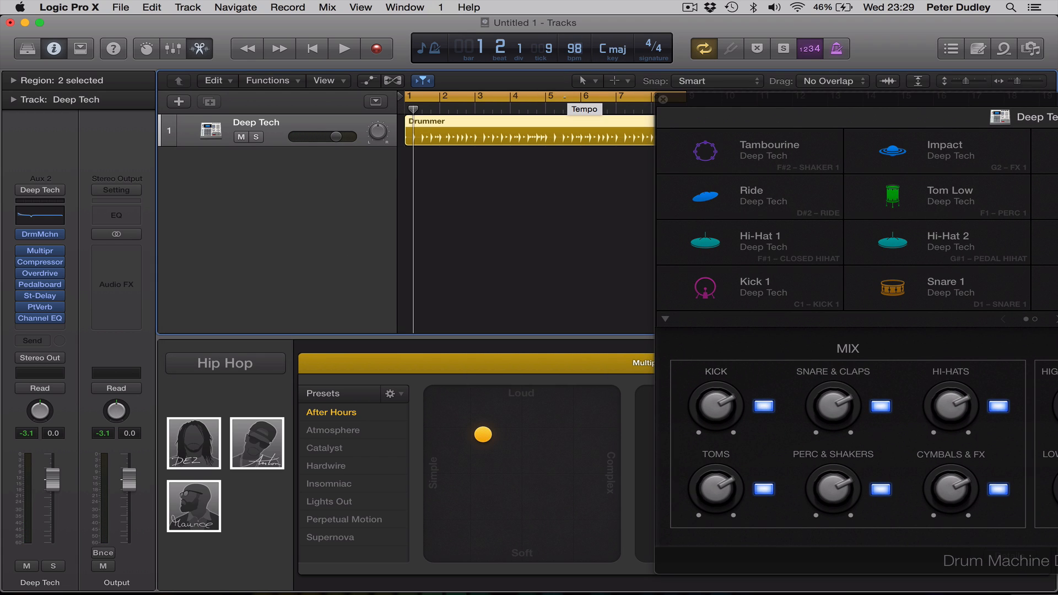
Play the Deep Tech groove, then select the first Hip Hop drummer
{"action": "left_click", "coordinate": [344, 48]}
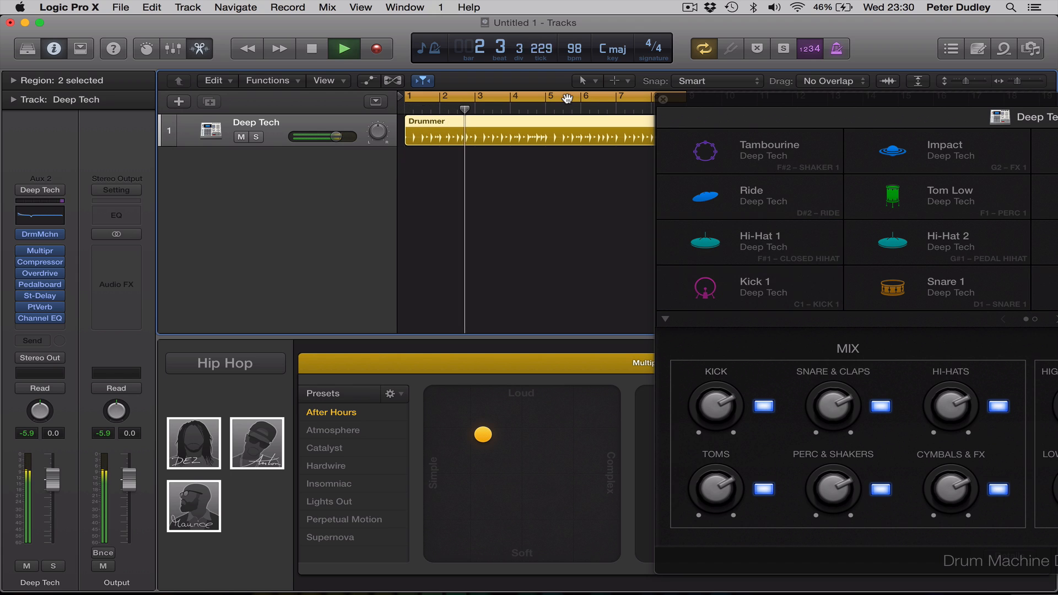
{"action": "left_click", "coordinate": [333, 430]}
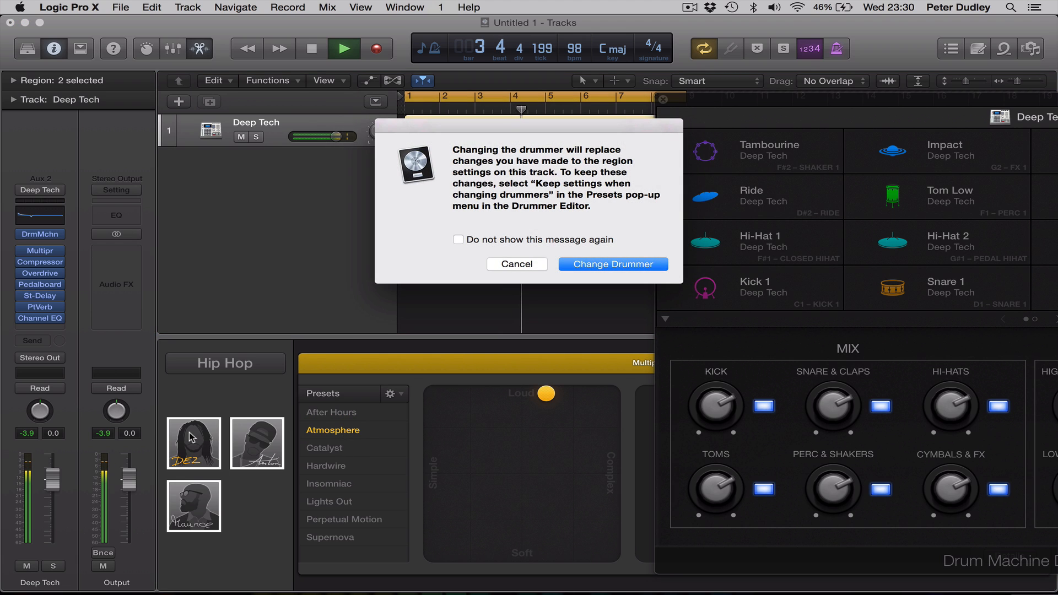
{"action": "mouse_move", "coordinate": [613, 264]}
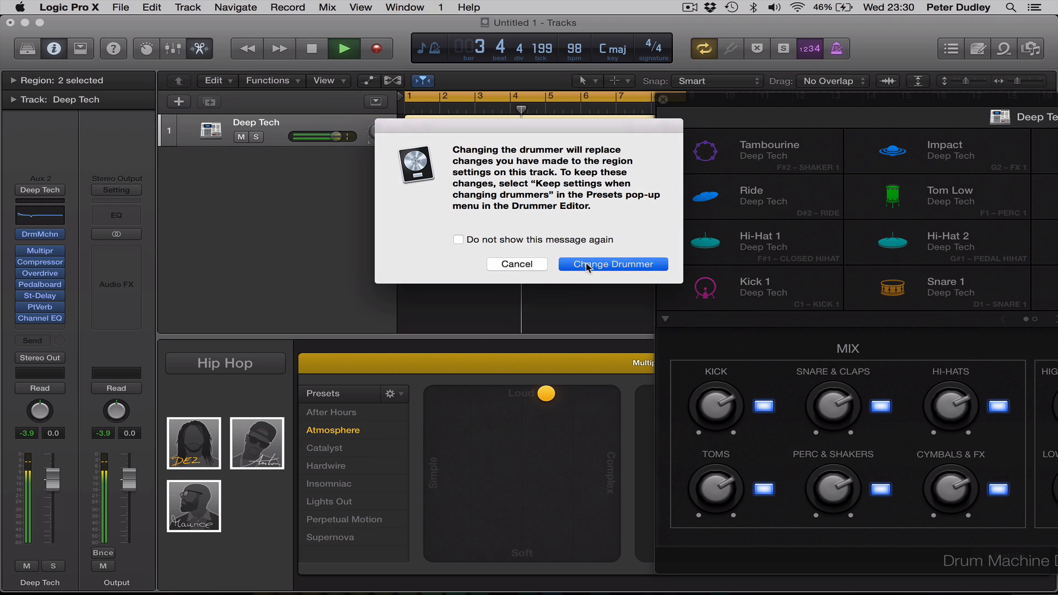
Confirm the change to drummer Dez, then play and stop the 72 bpm trap groove
{"action": "left_click", "coordinate": [613, 264]}
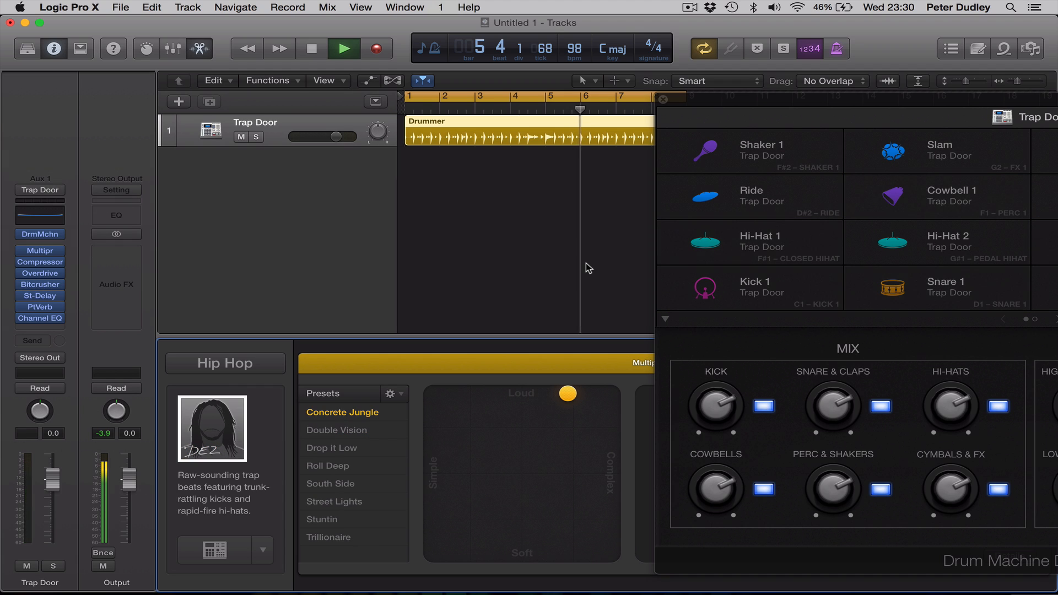
{"action": "left_click", "coordinate": [343, 48]}
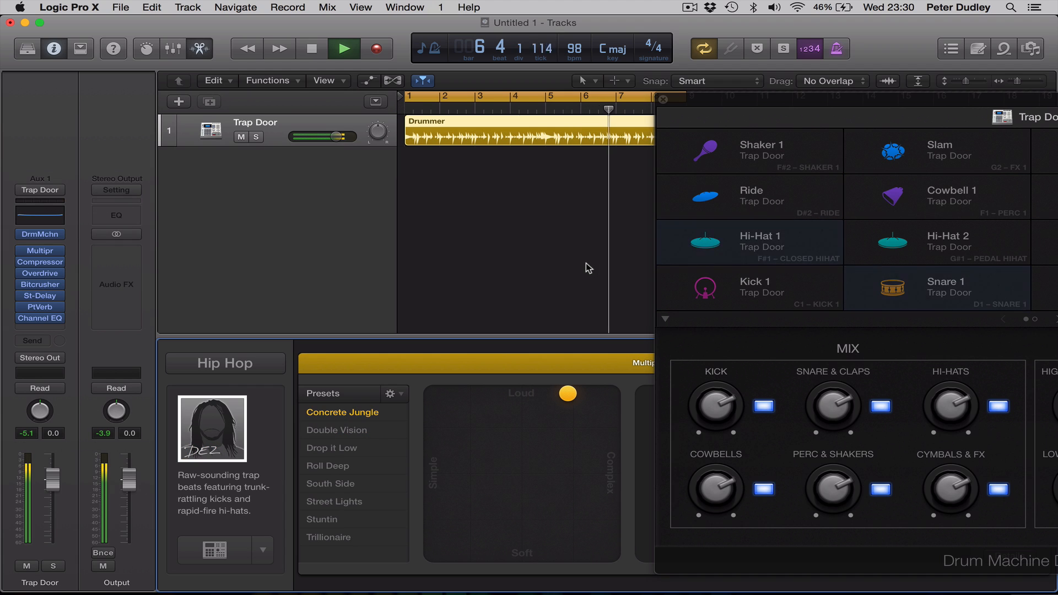
{"action": "left_click", "coordinate": [310, 48]}
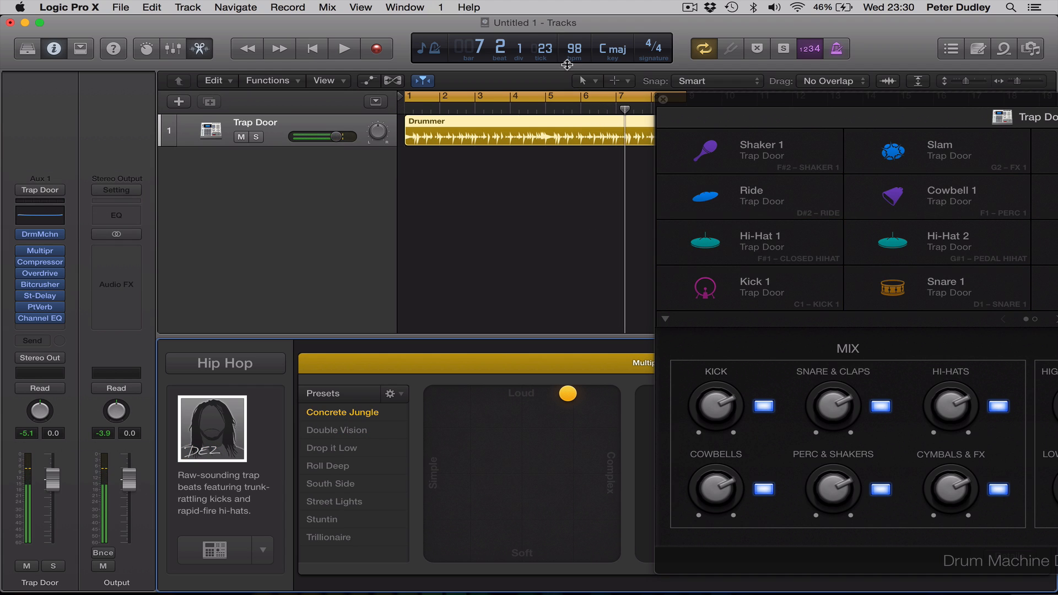
{"action": "left_click", "coordinate": [311, 48]}
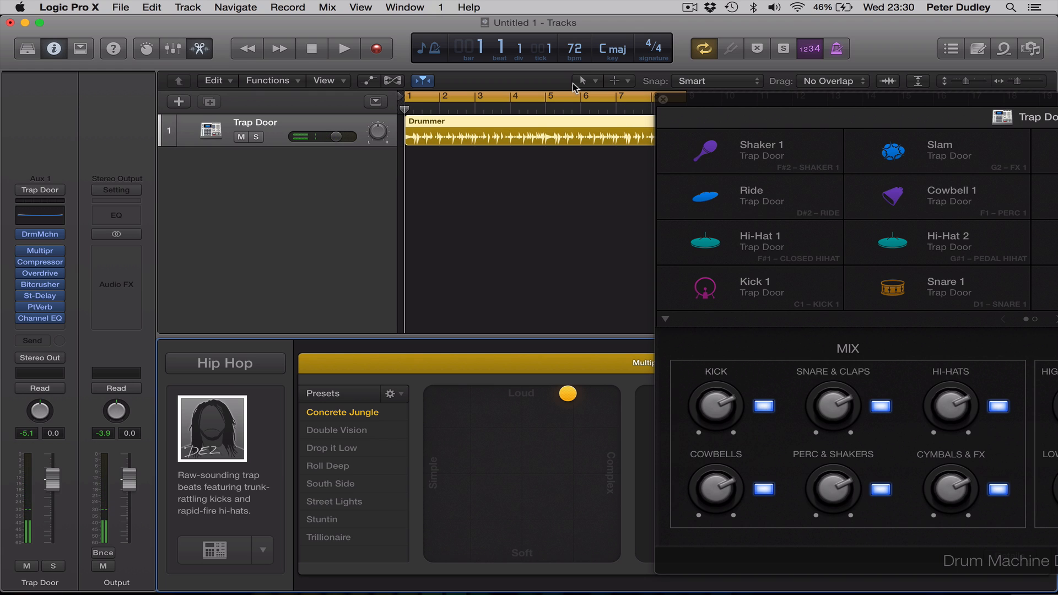
{"action": "left_click", "coordinate": [344, 48]}
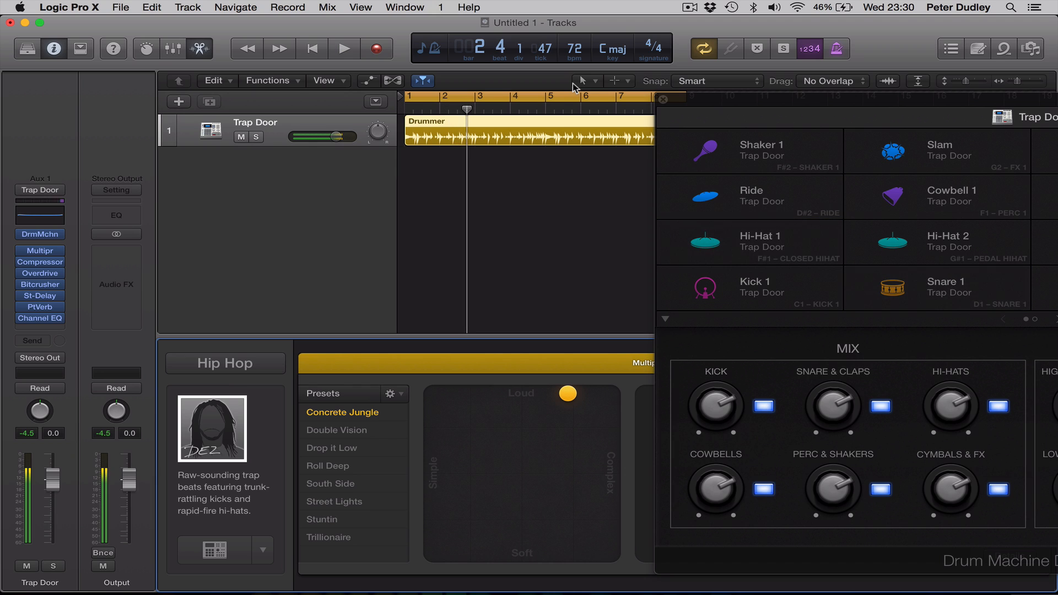
{"action": "left_click", "coordinate": [343, 48]}
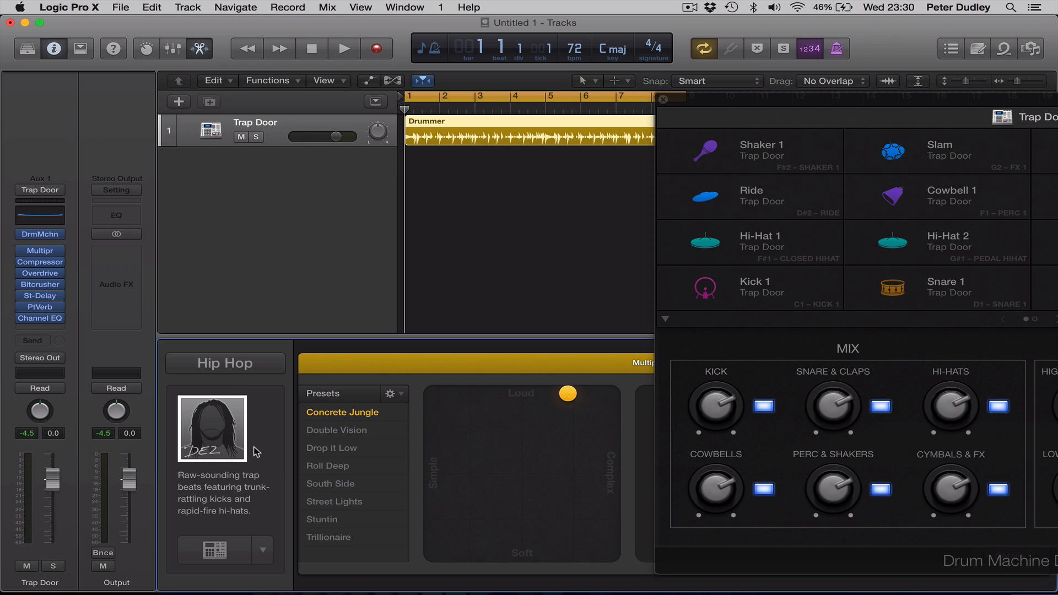
{"action": "mouse_move", "coordinate": [269, 552]}
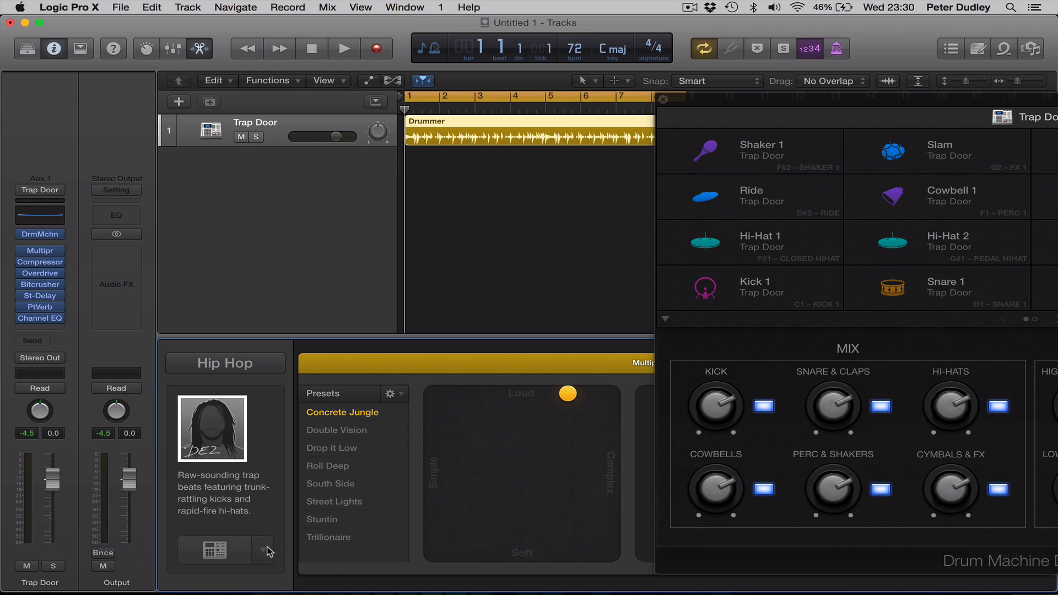
Pick the Atlanta kit from the kit menu and play it
{"action": "left_click", "coordinate": [262, 551]}
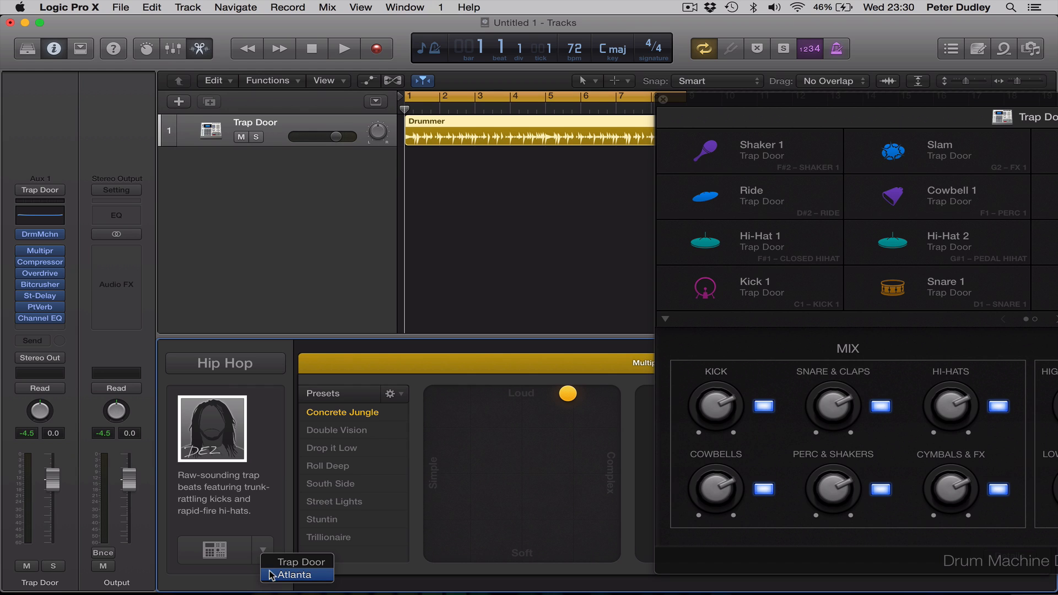
{"action": "mouse_move", "coordinate": [297, 562]}
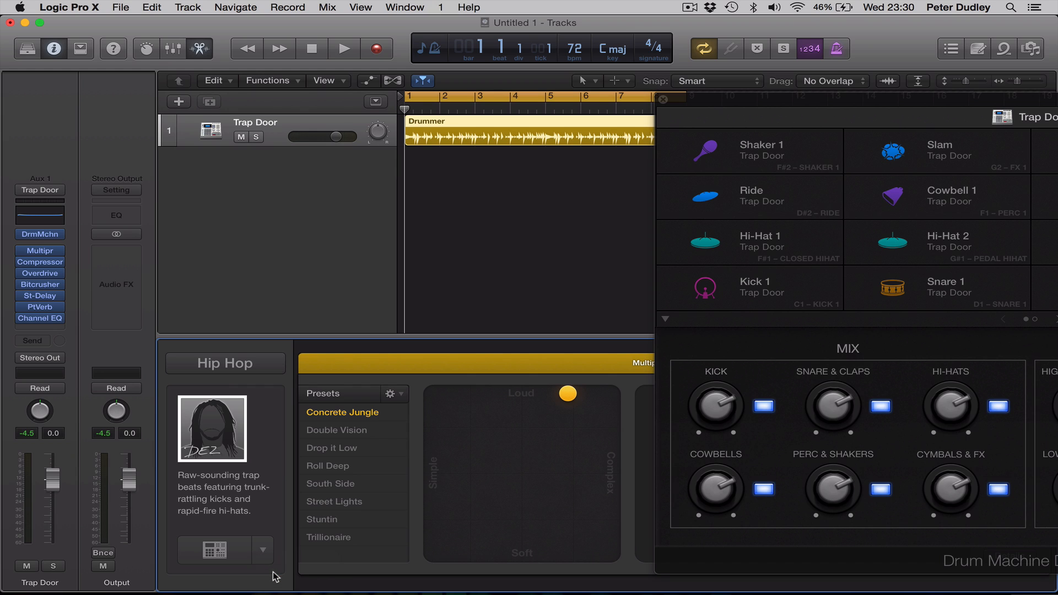
{"action": "left_click", "coordinate": [344, 48]}
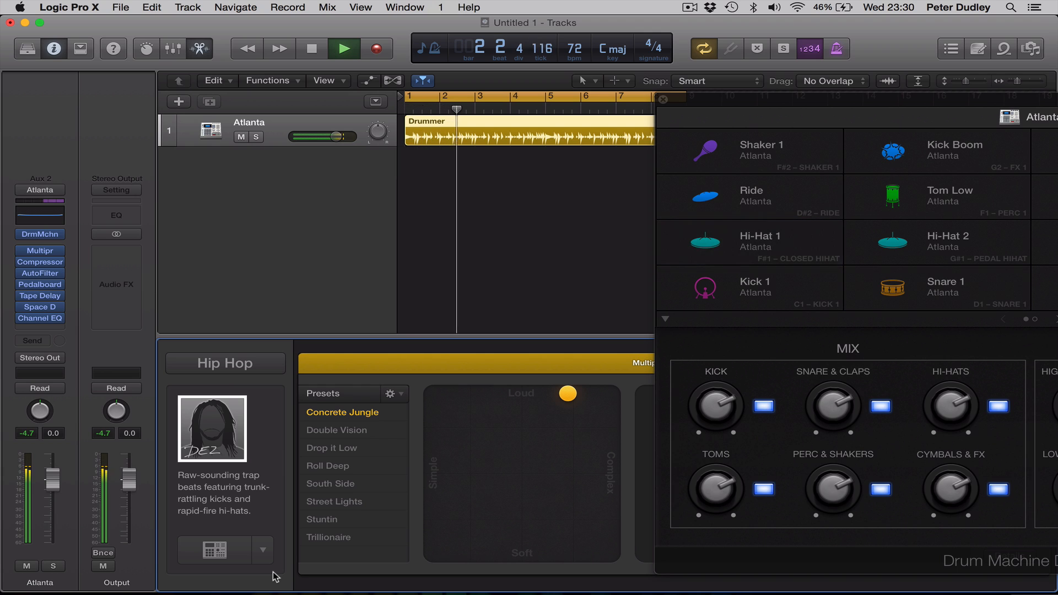
{"action": "left_click", "coordinate": [749, 242]}
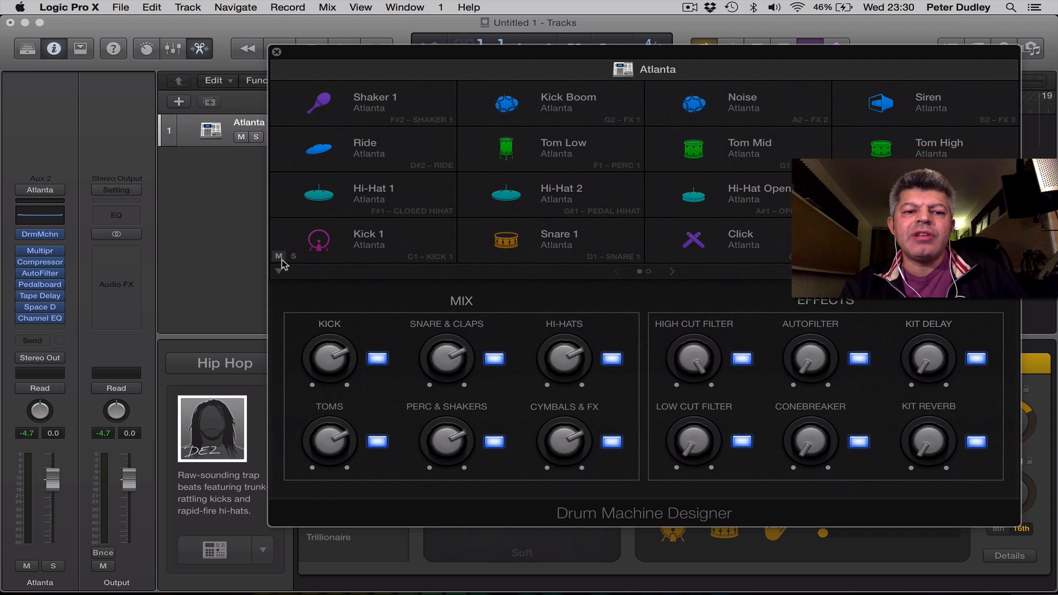
{"action": "mouse_move", "coordinate": [363, 258]}
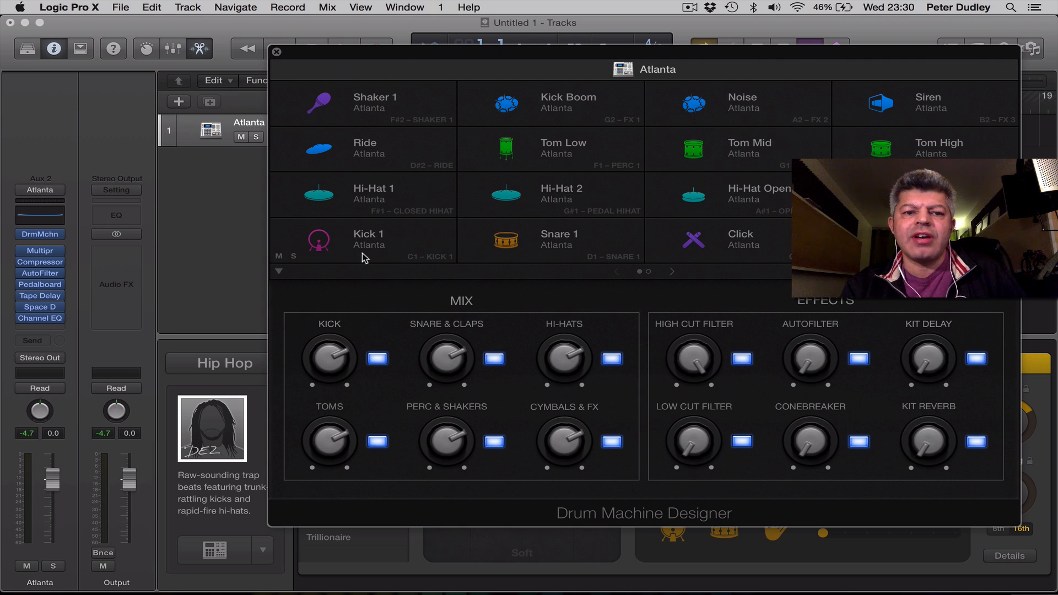
{"action": "mouse_move", "coordinate": [418, 245]}
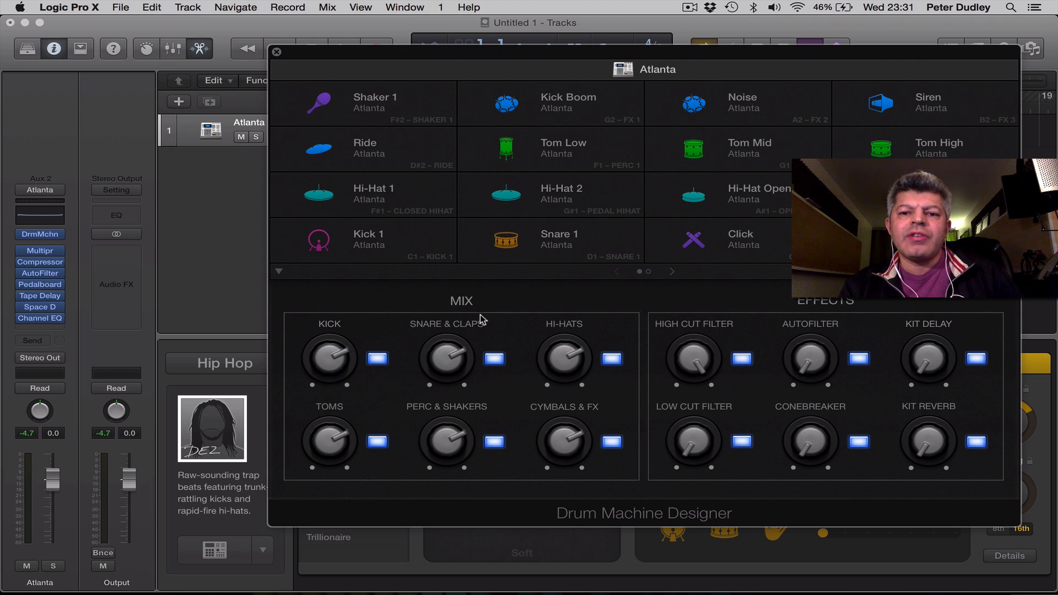
{"action": "mouse_move", "coordinate": [502, 311]}
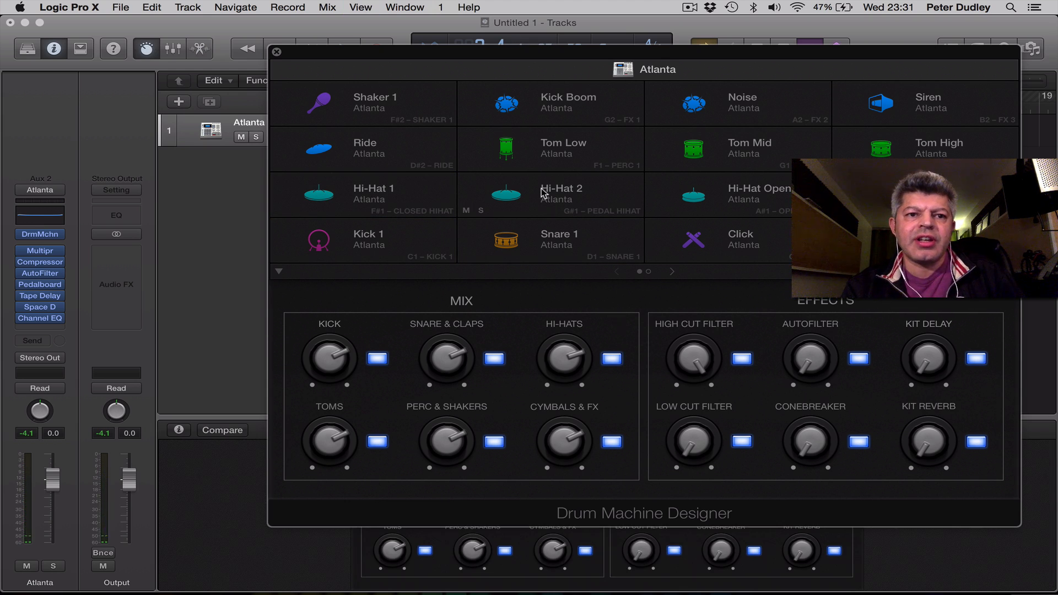
Close Drum Machine Designer to show Atlanta Smart Controls, then stop playback
{"action": "left_click", "coordinate": [276, 52]}
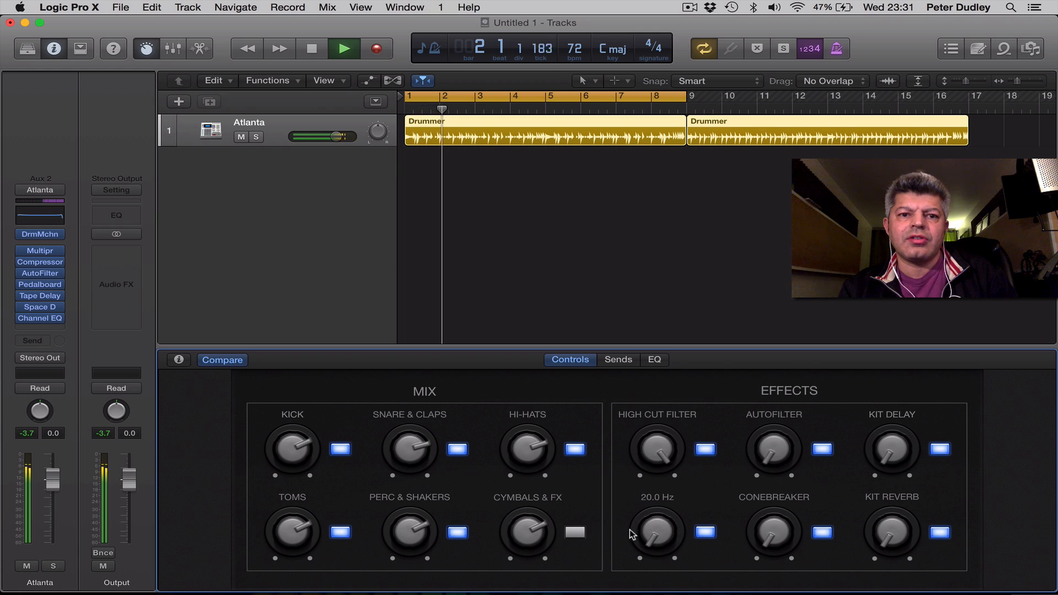
{"action": "left_click", "coordinate": [312, 48]}
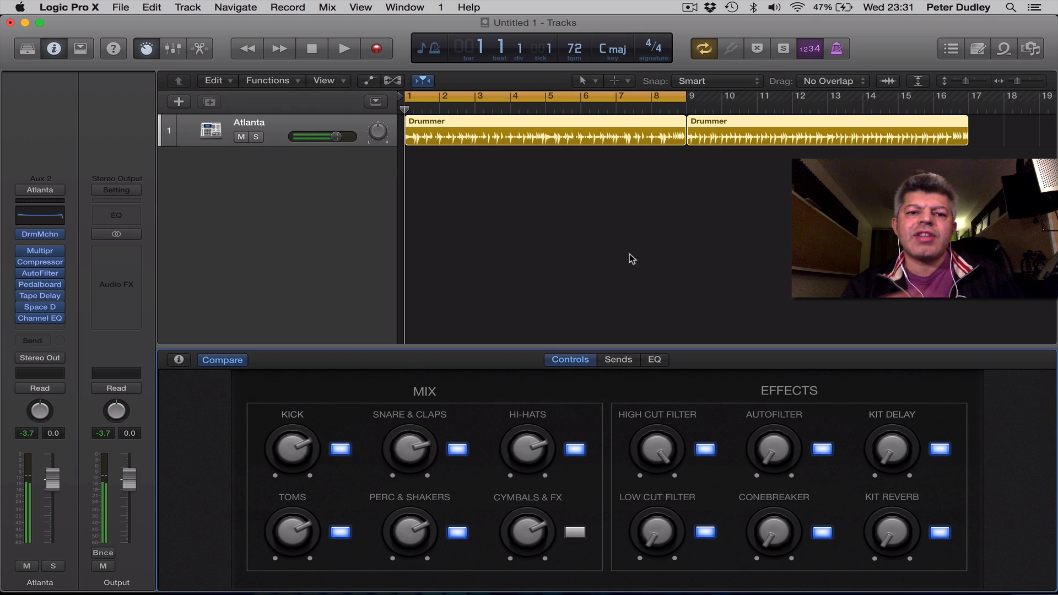